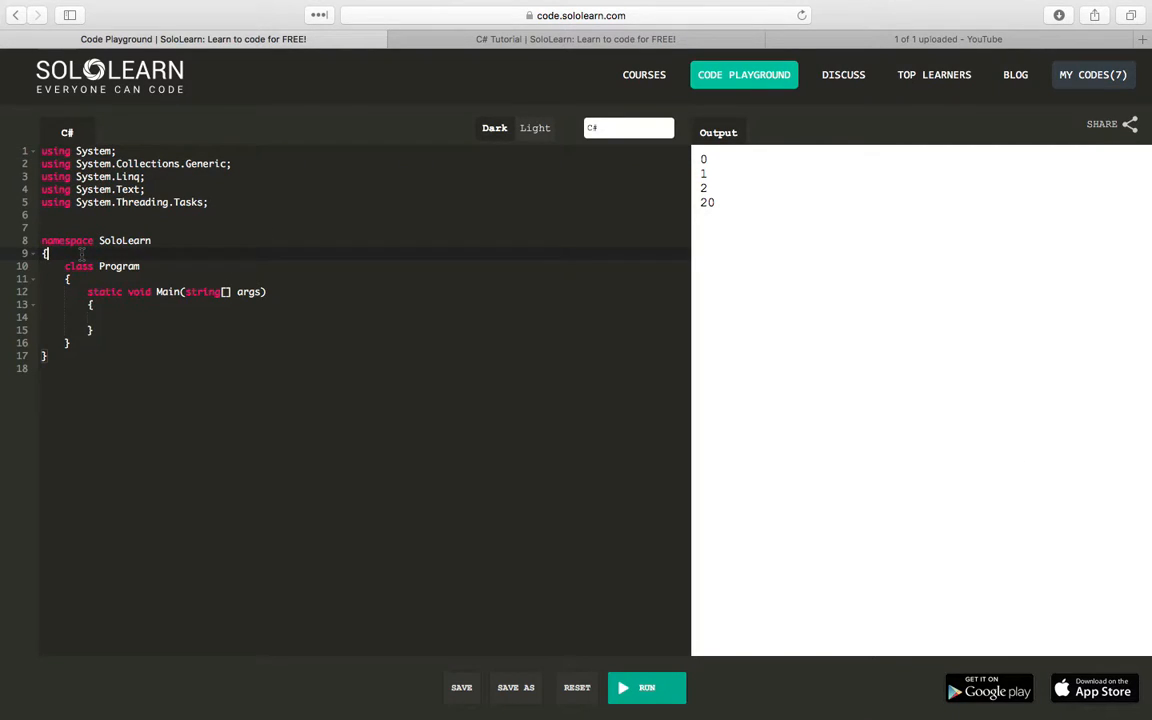
Step: Insert a new line above Program and try a Math.pow(2,4); statement there
key(enter)
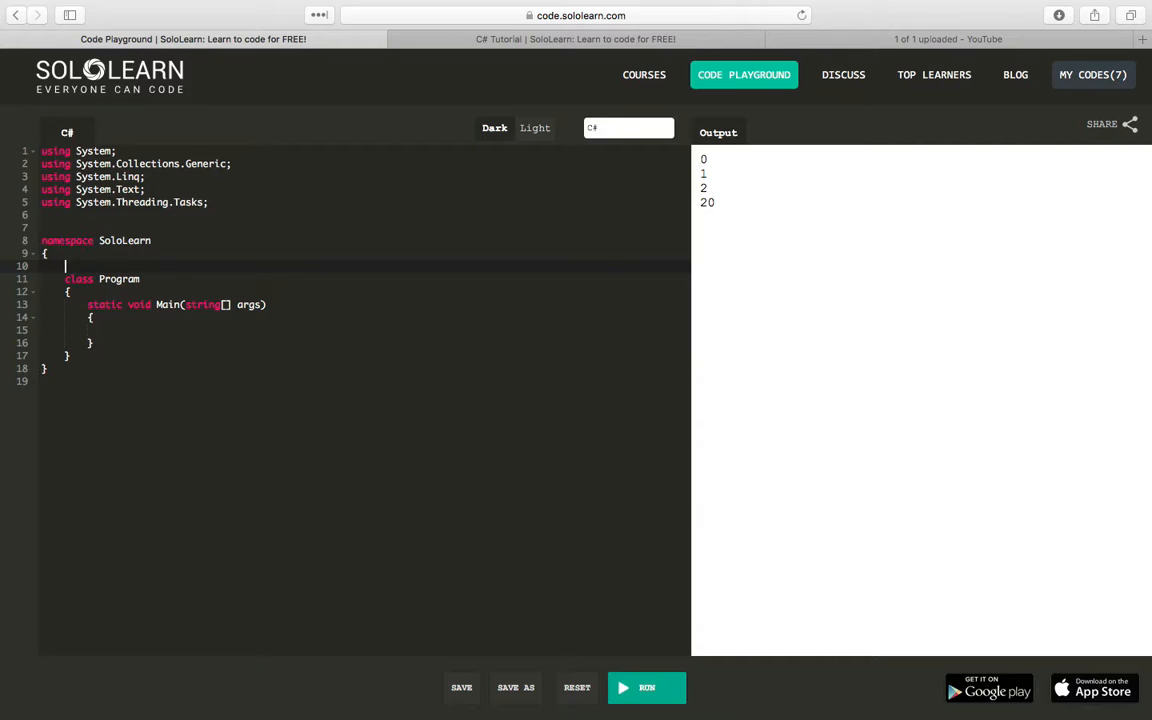
mouse_move(145, 648)
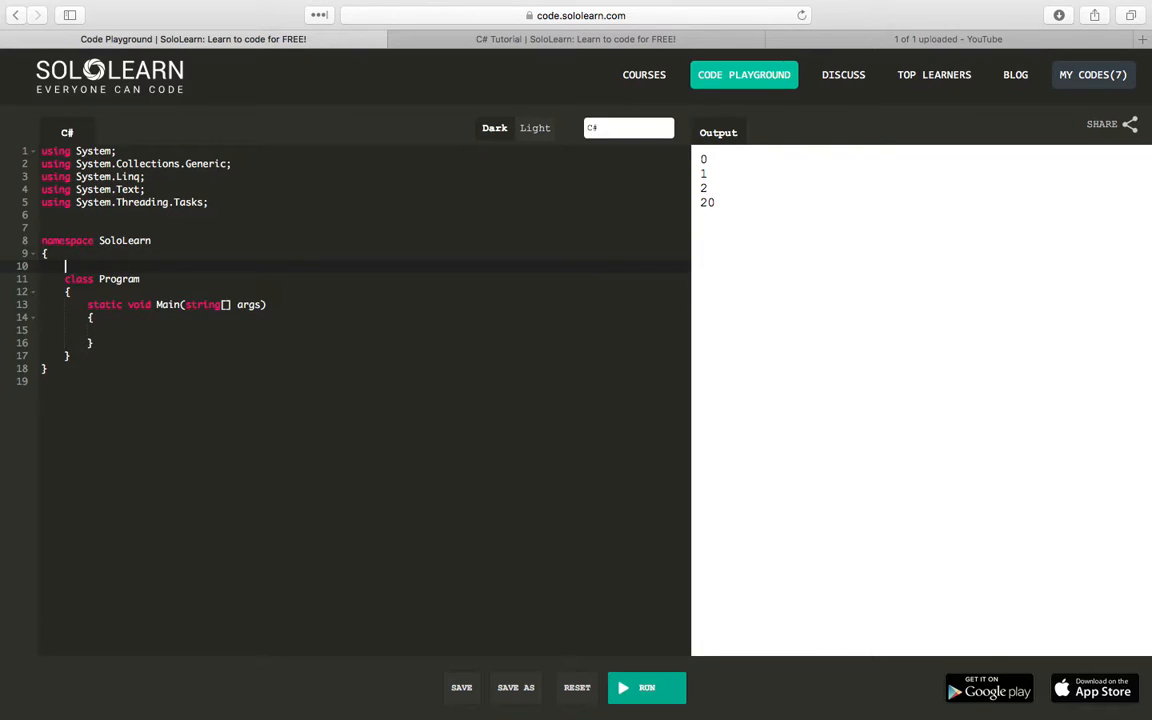
text(Math)
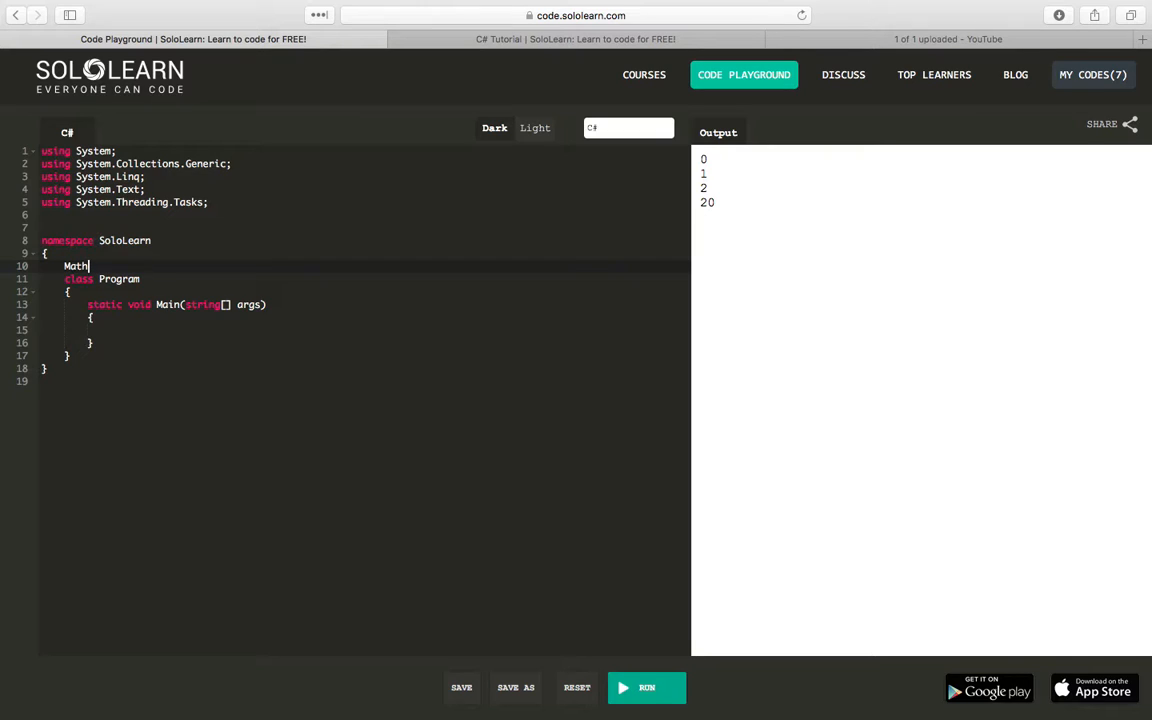
text(.p)
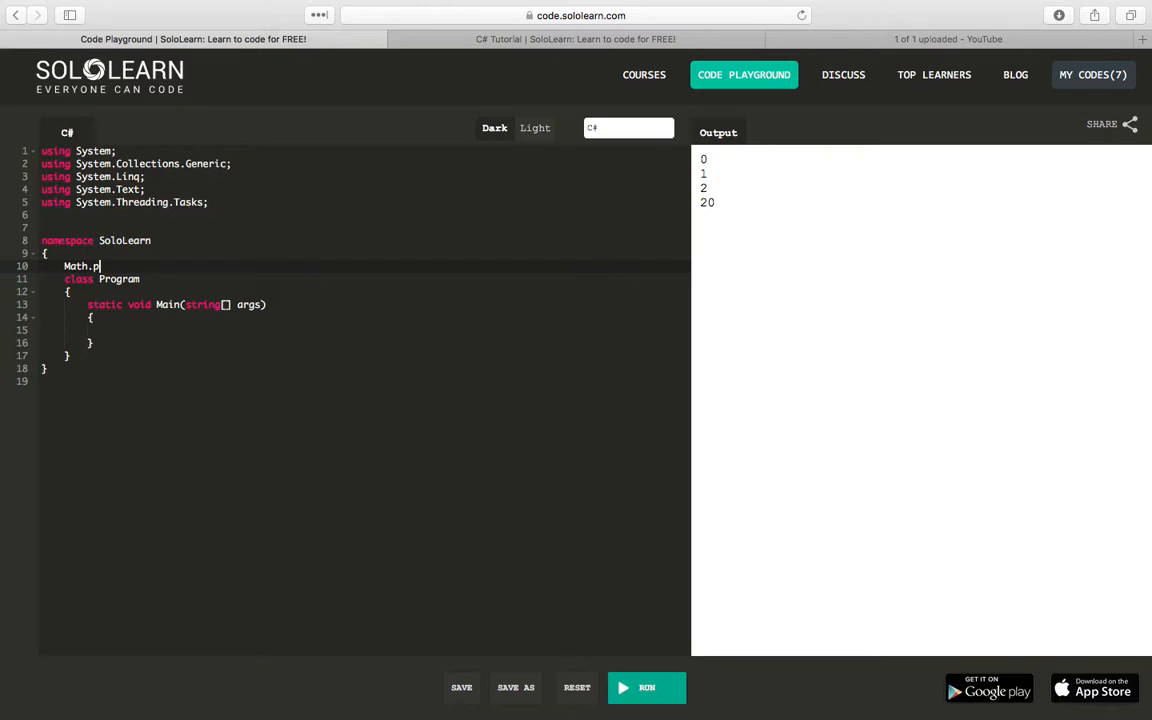
text(ow())
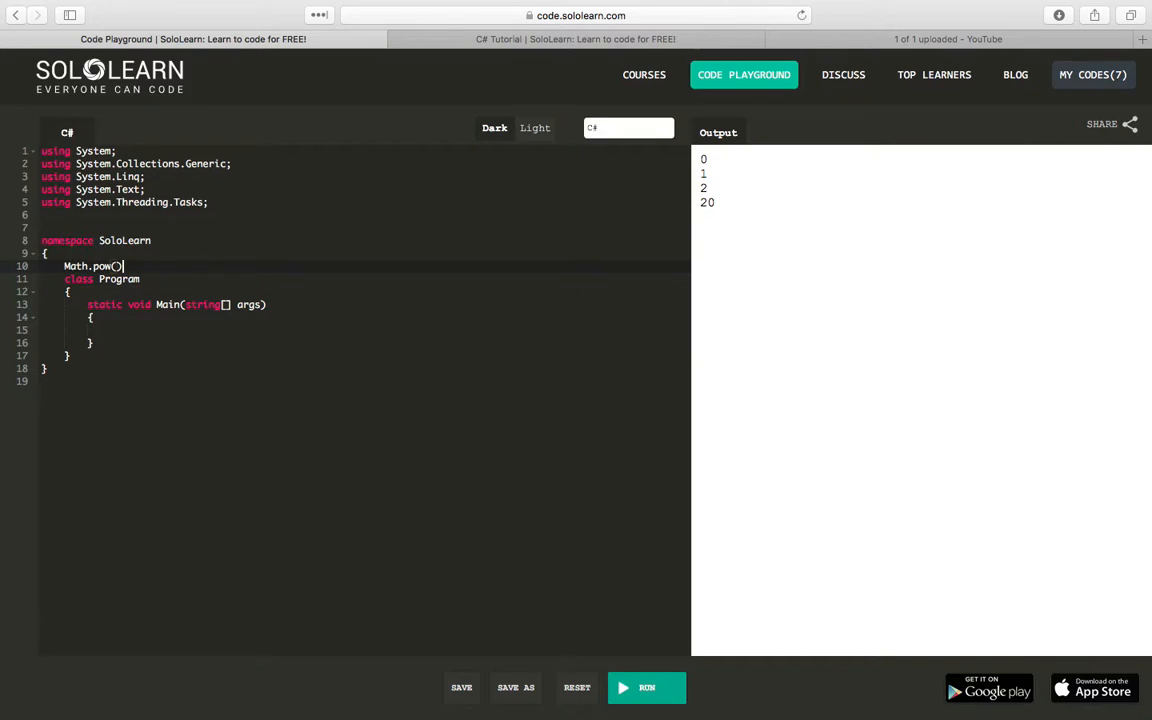
text(2,4)
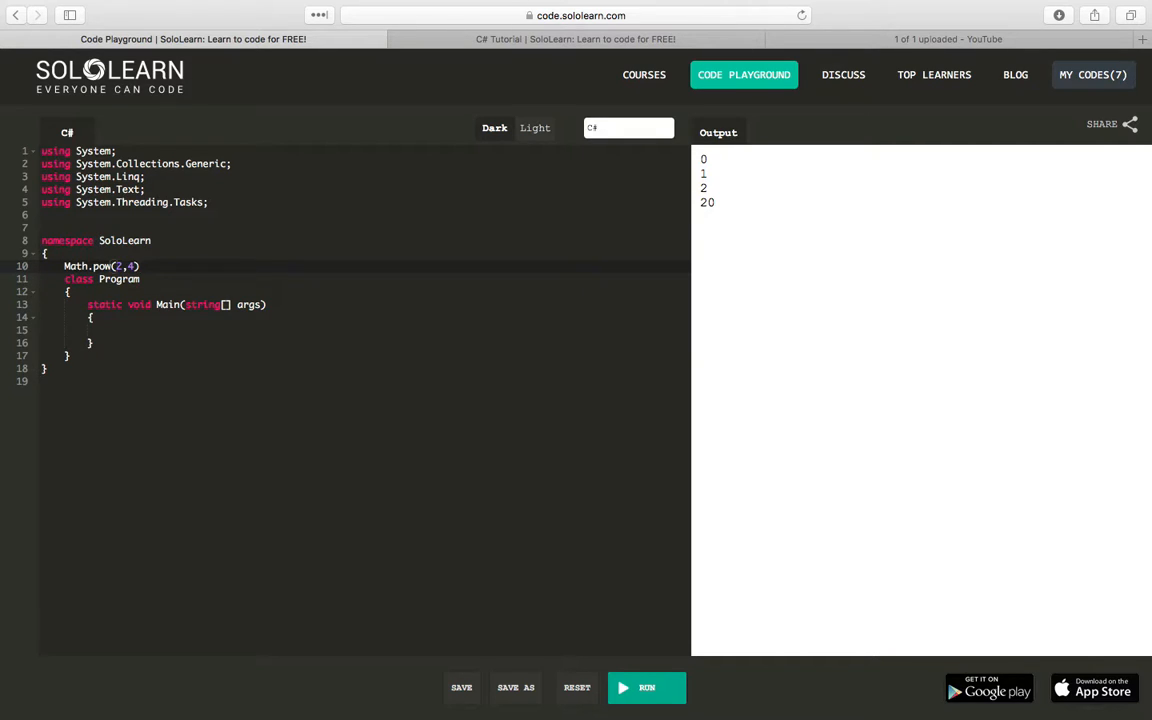
text(;)
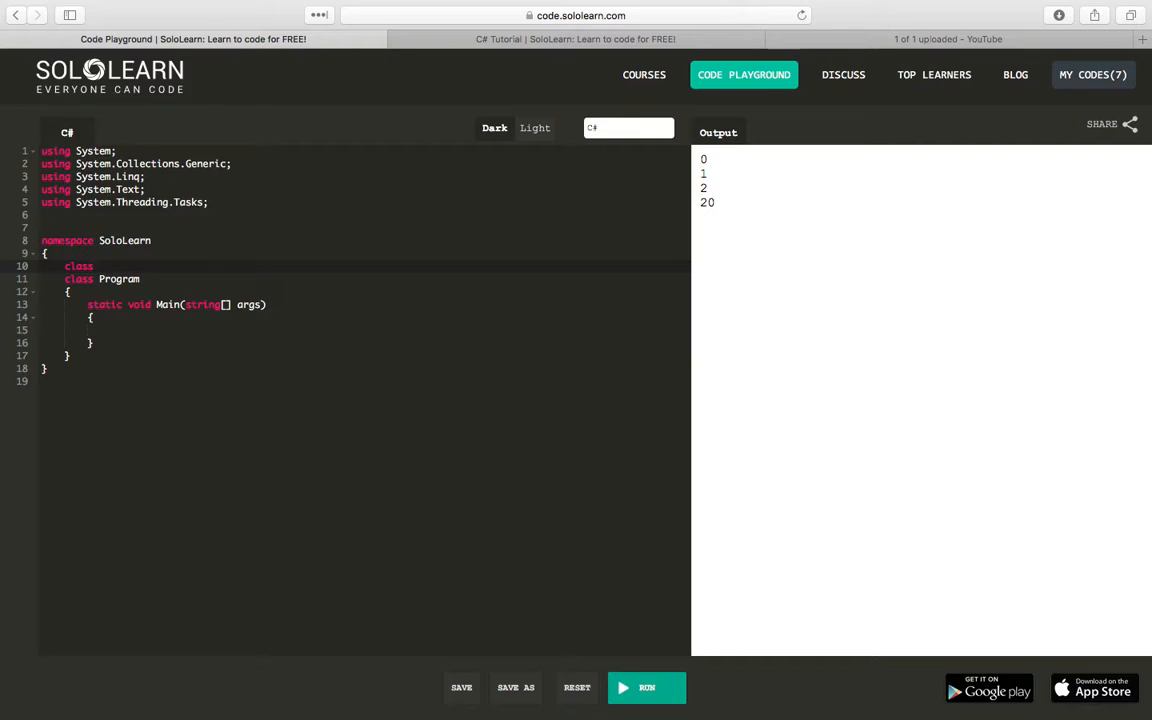
Step: Declare class Car containing public string color { get; set; }
text(Car)
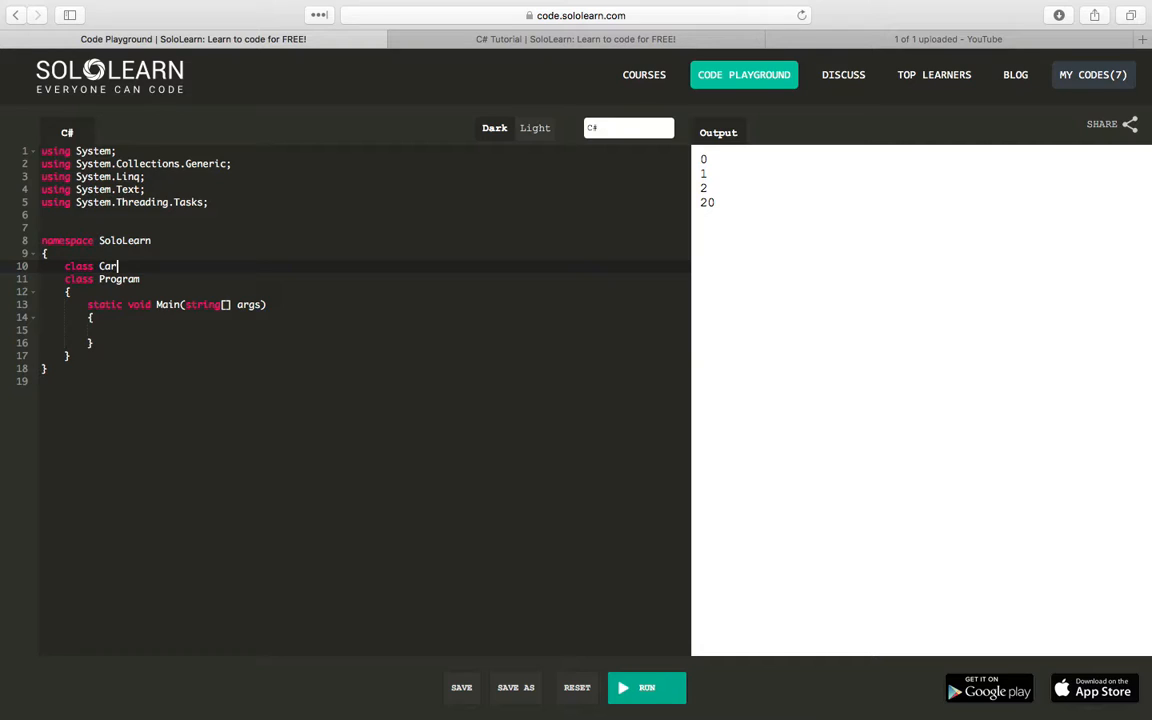
text({)
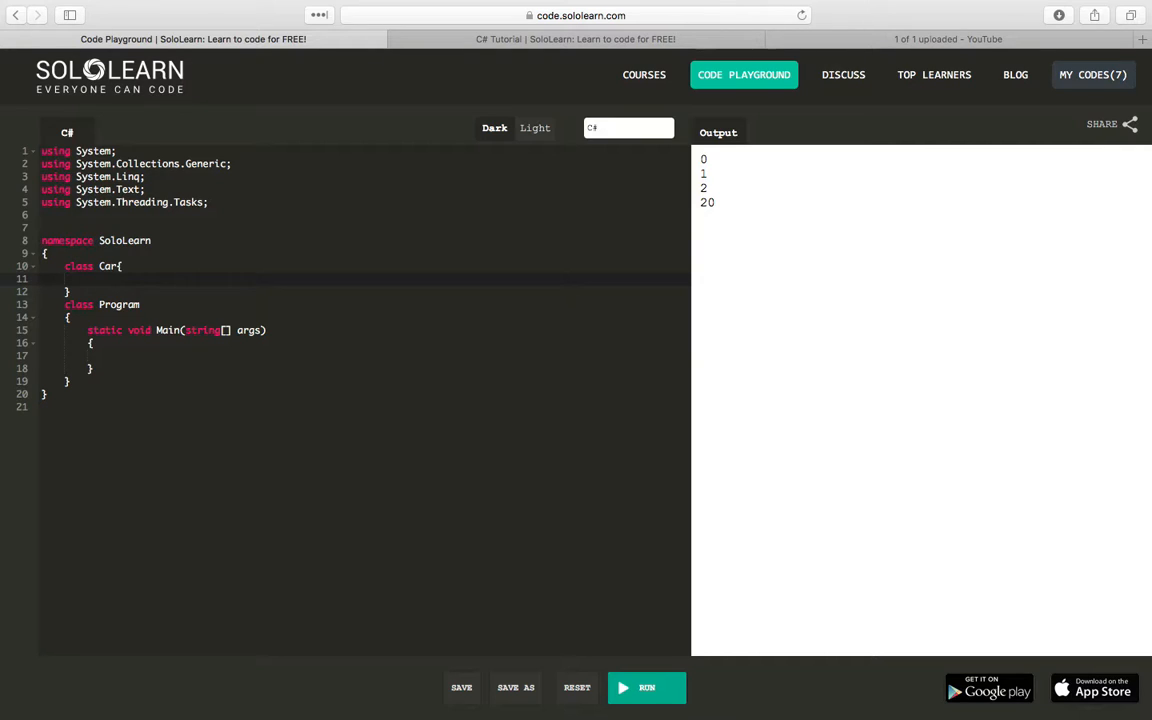
text(p)
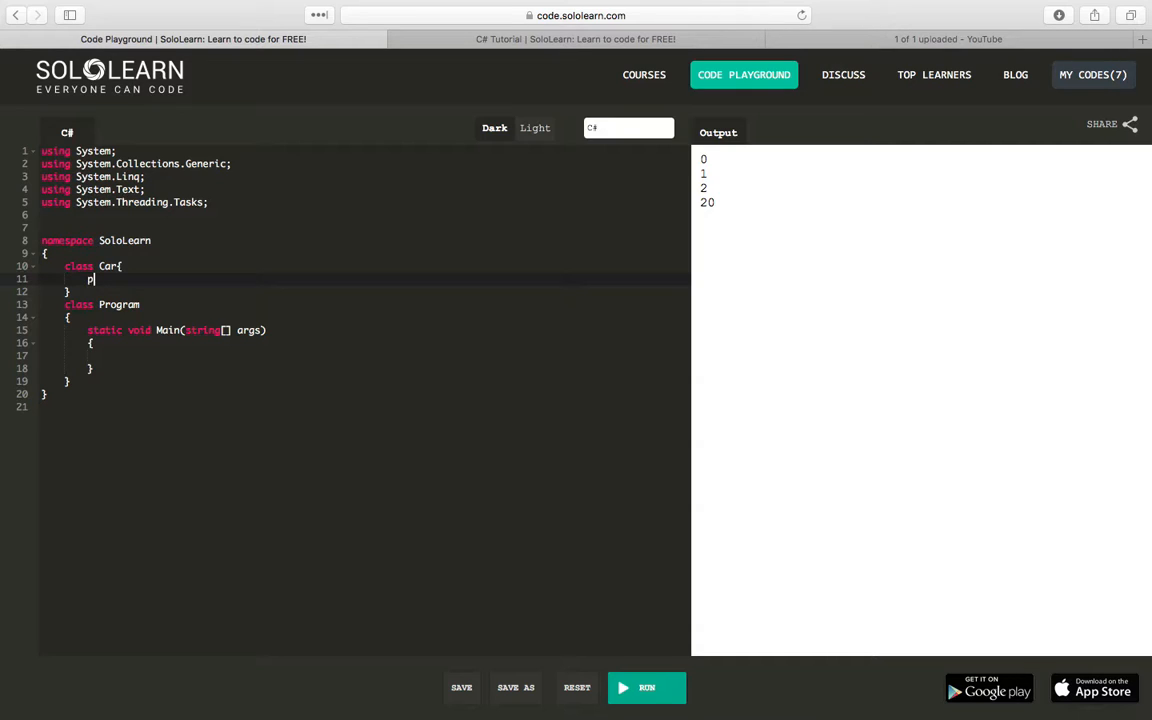
text(public)
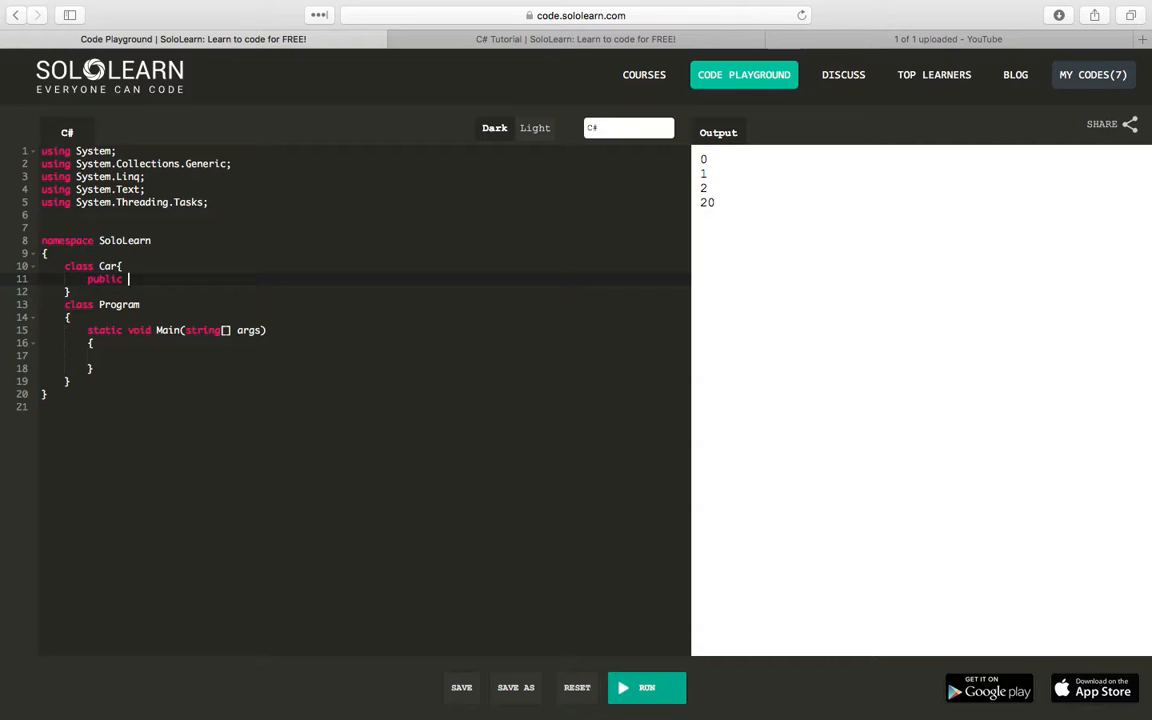
text(string color)
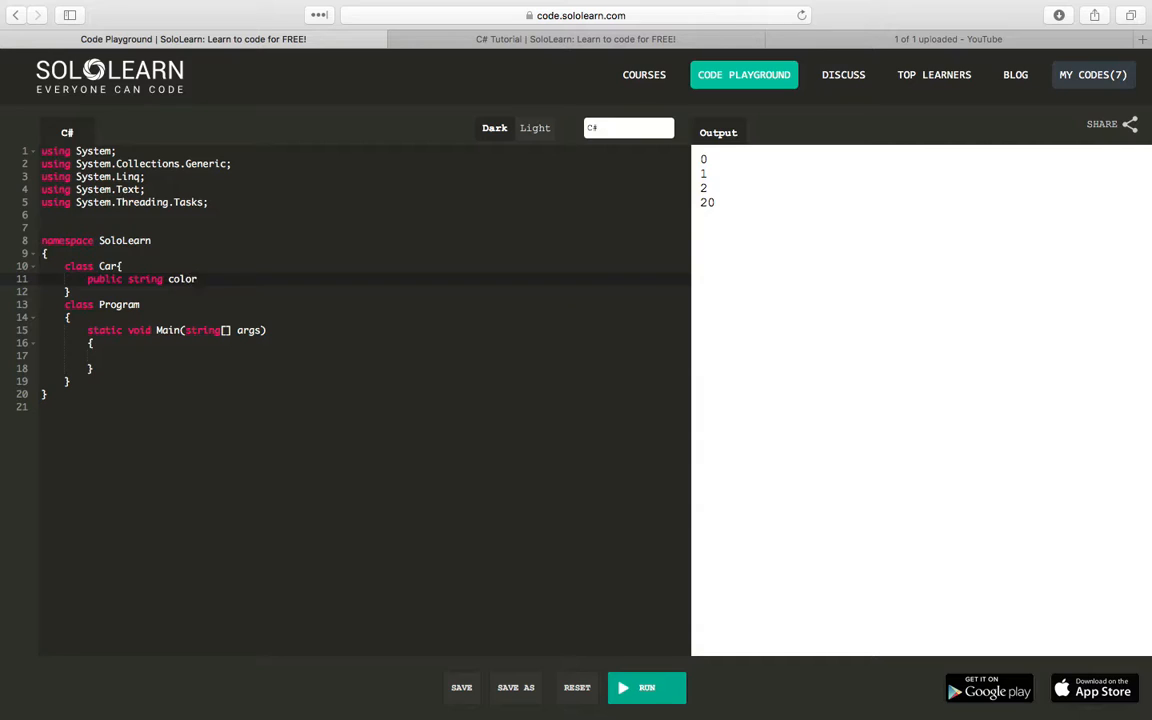
text({)
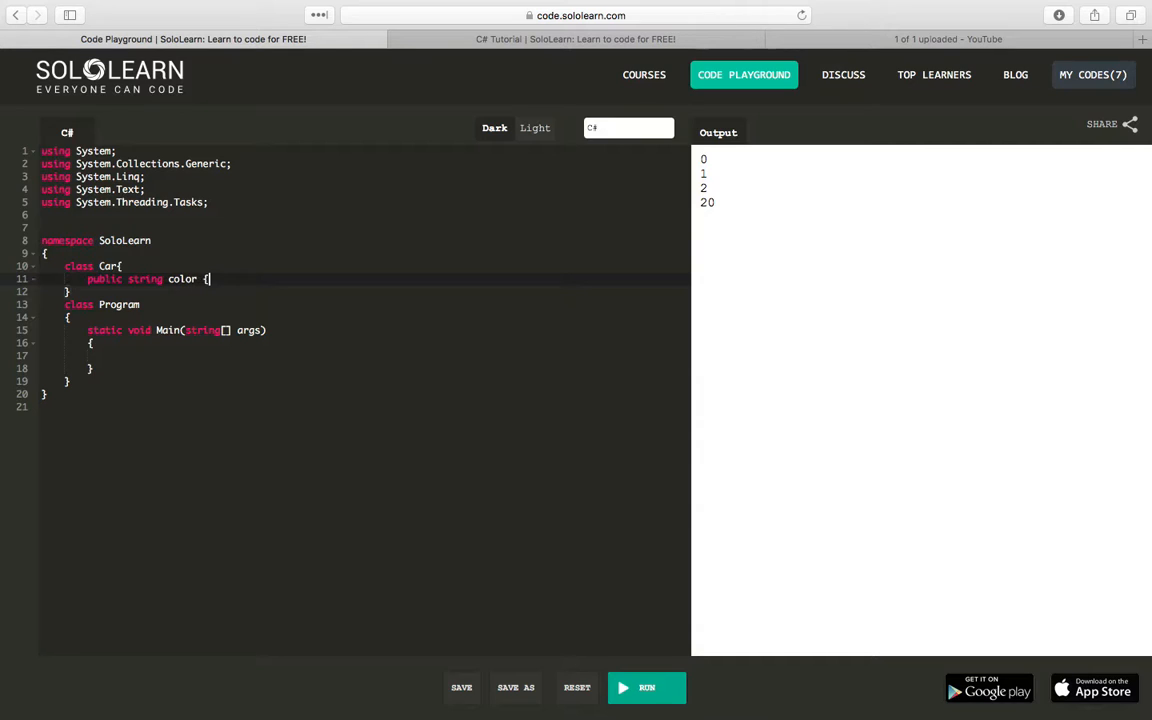
text(get; set)
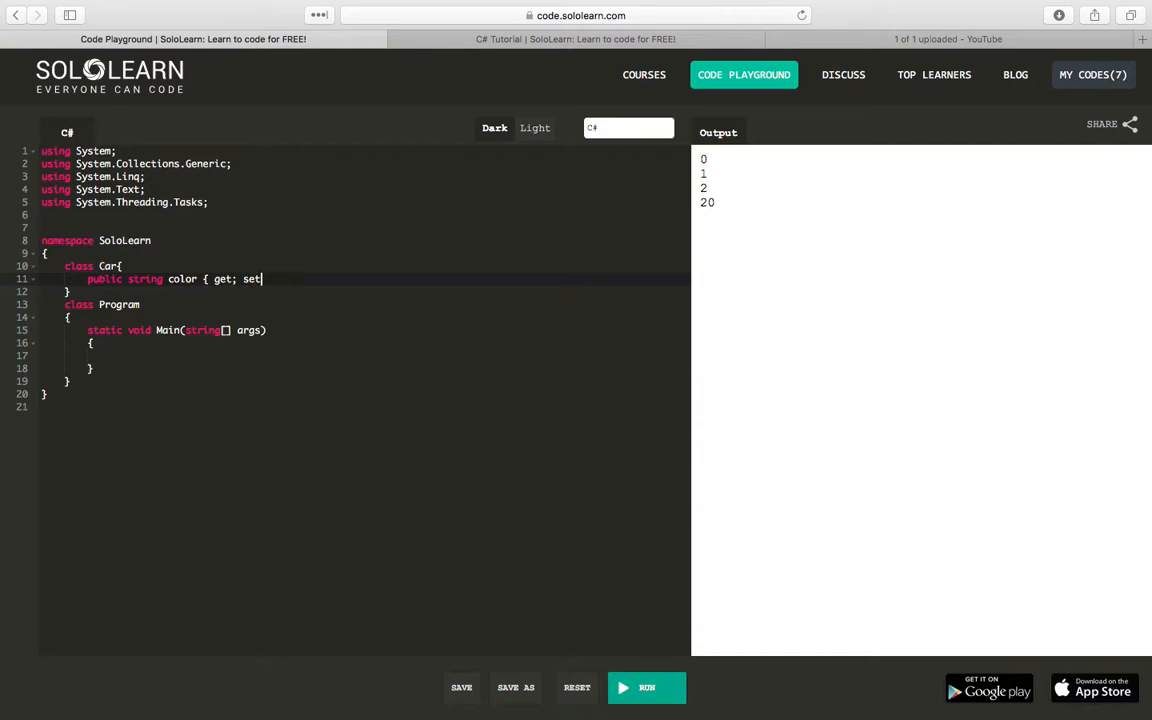
text(})
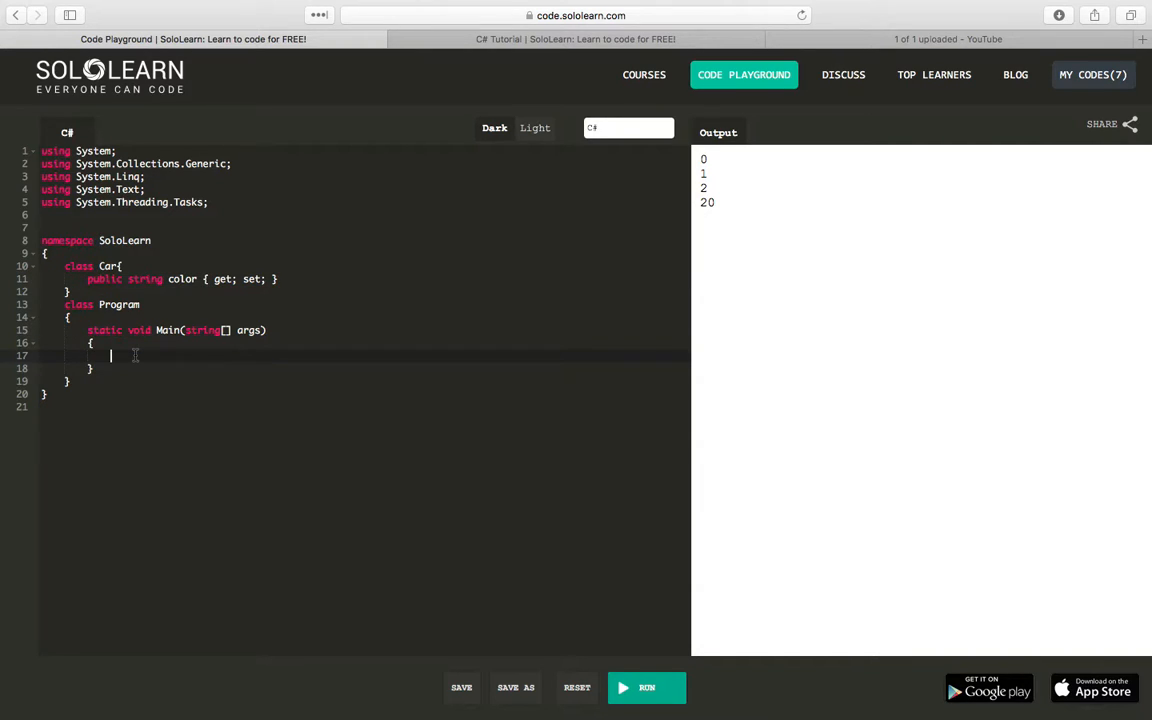
Step: In Main, create Car a and Car b with colors "red" and "blue"
text(Car)
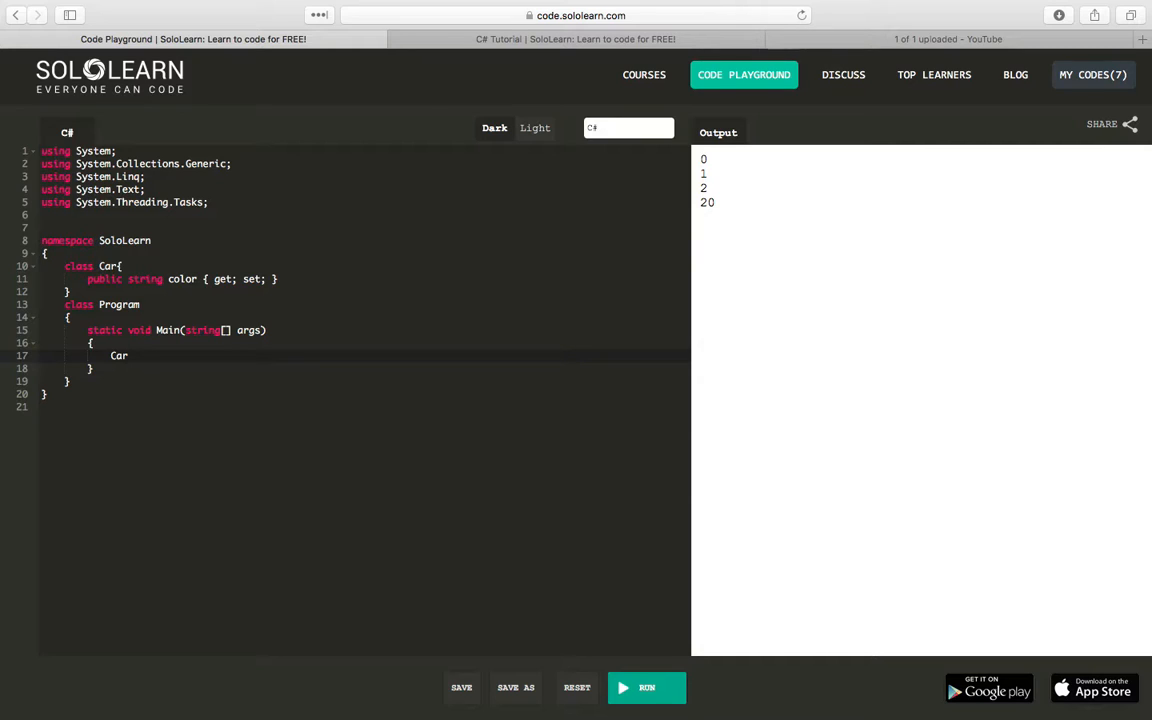
text(a)
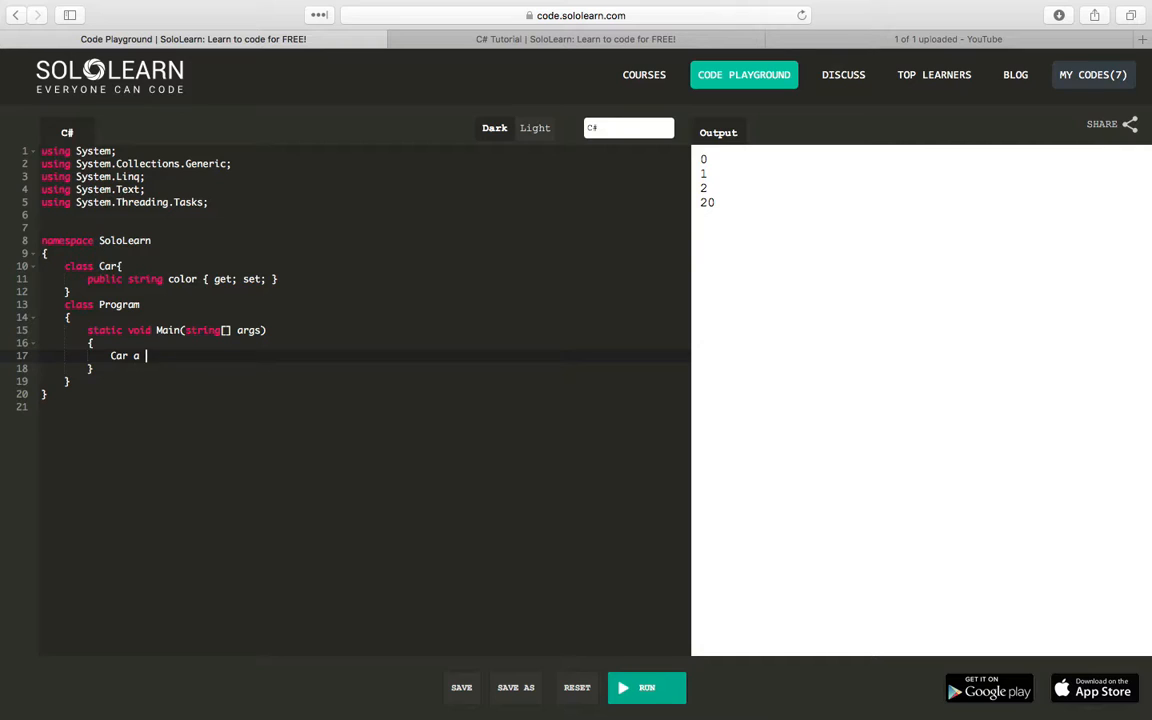
text(= new Ca)
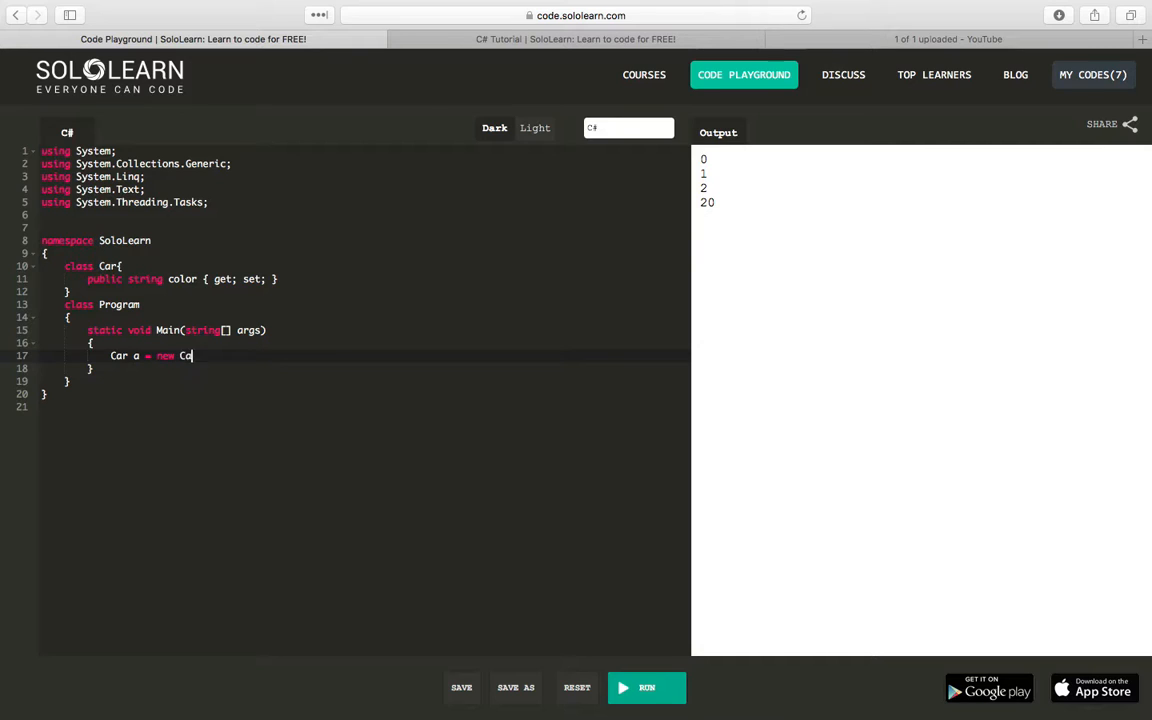
text(r();)
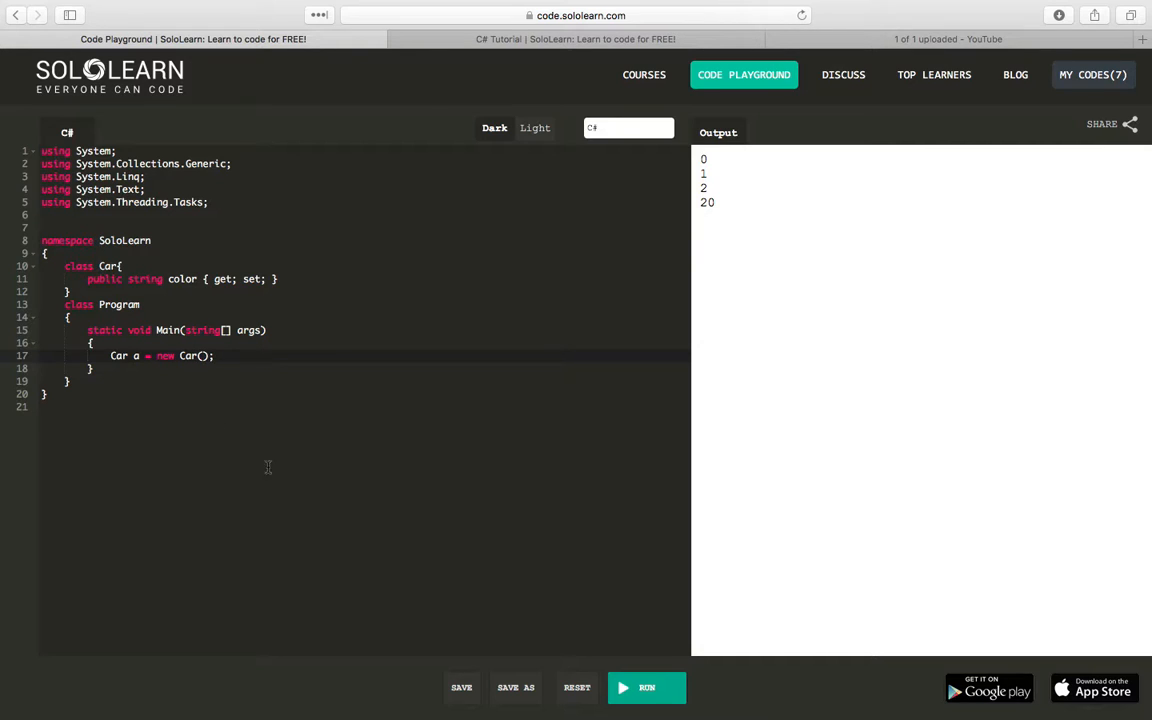
text(Console)
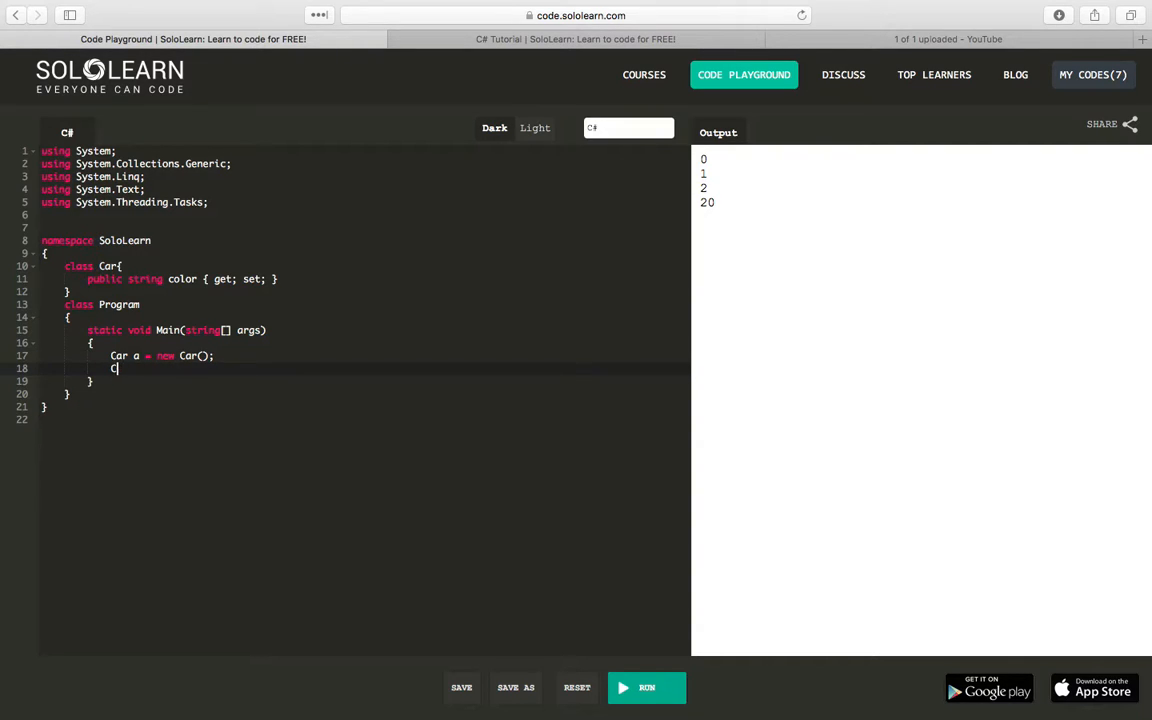
text(.Color =)
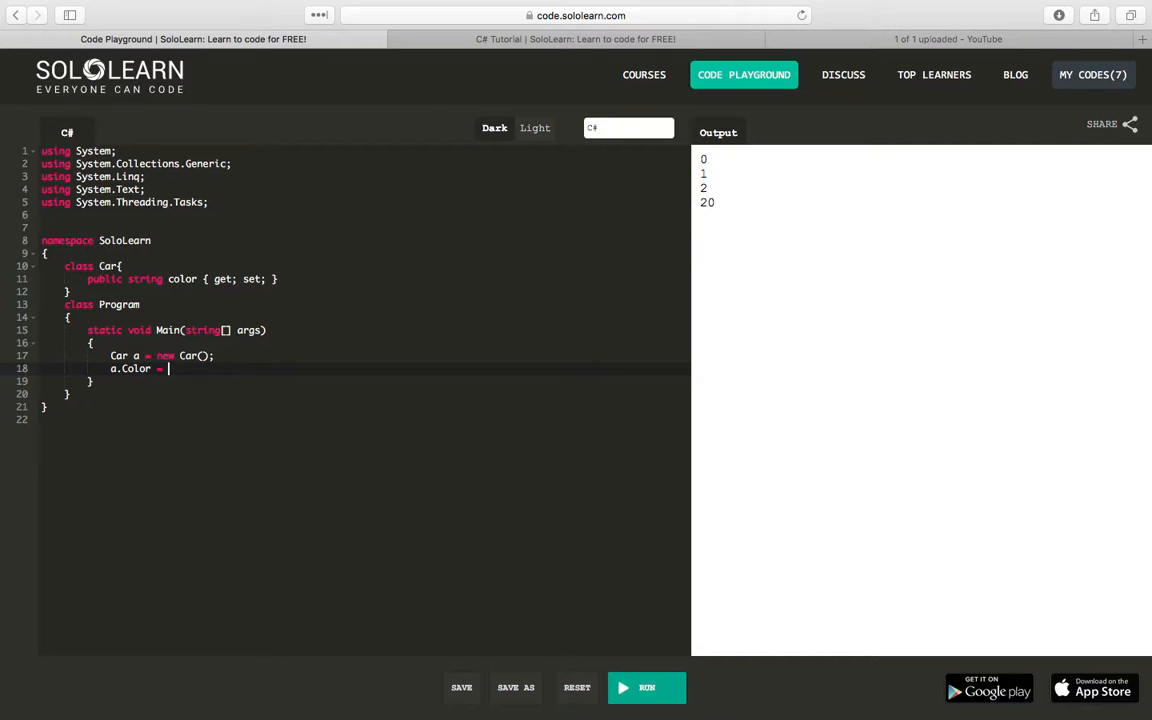
text("red";)
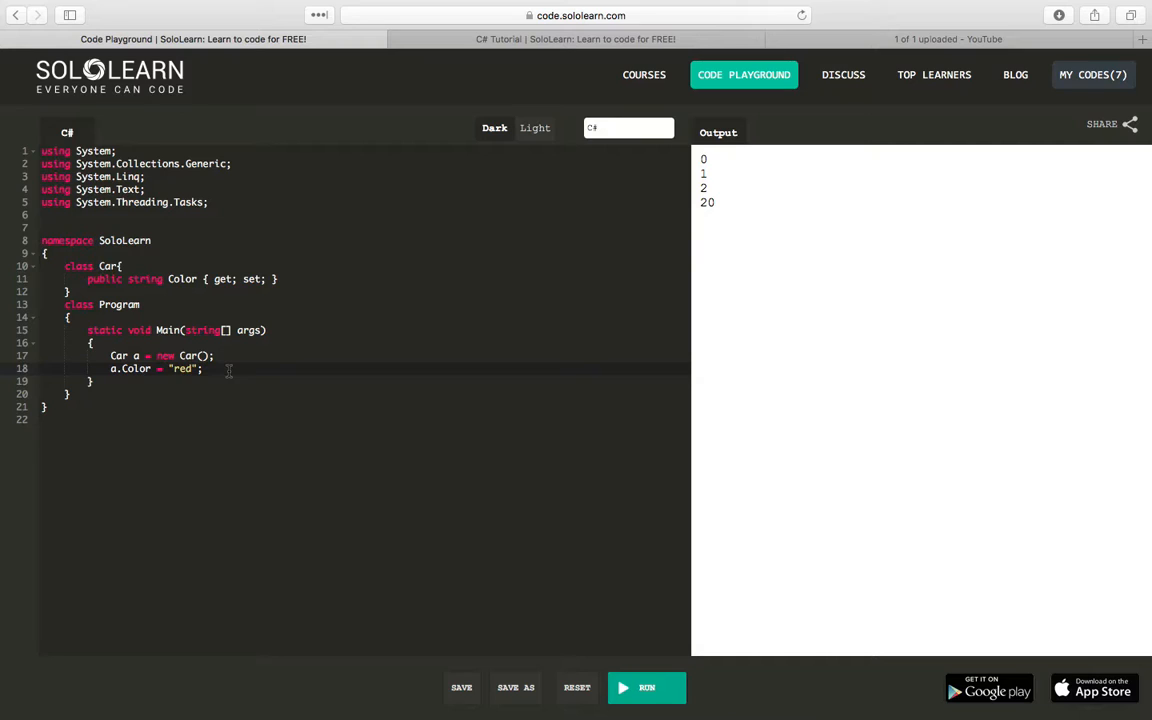
text(Car b = new Car;)
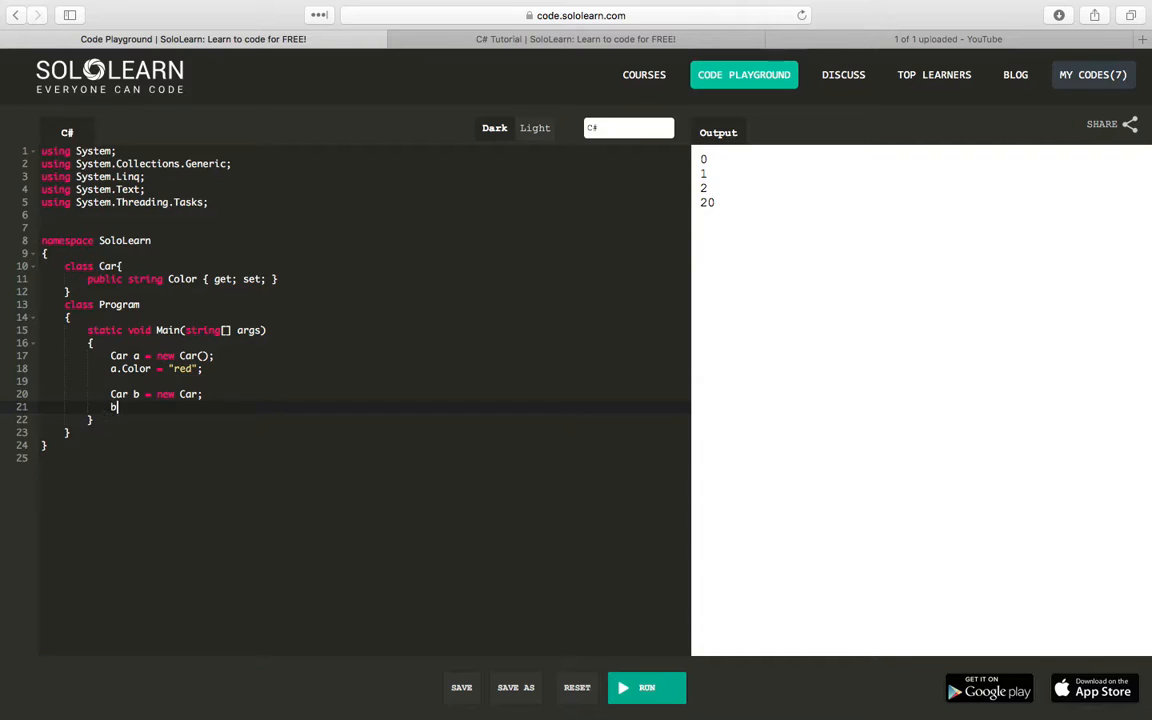
text(.Color = "blue)
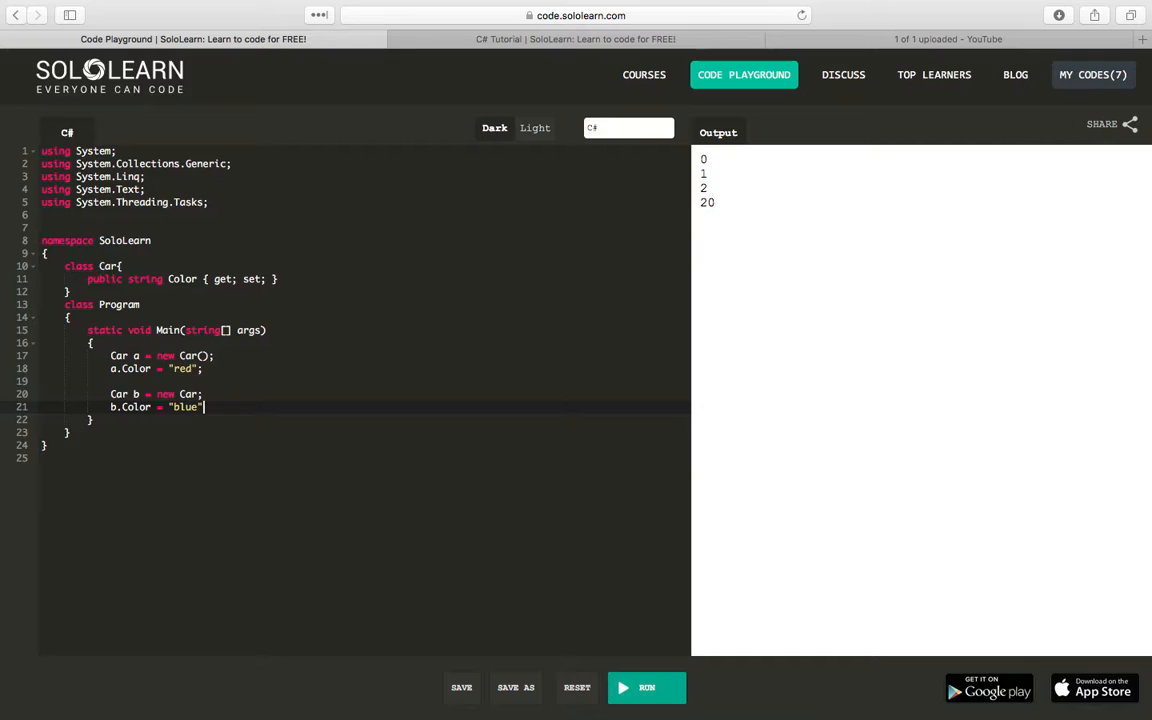
Step: Print a.Color and b.Color with Console.WriteLine
text(Con)
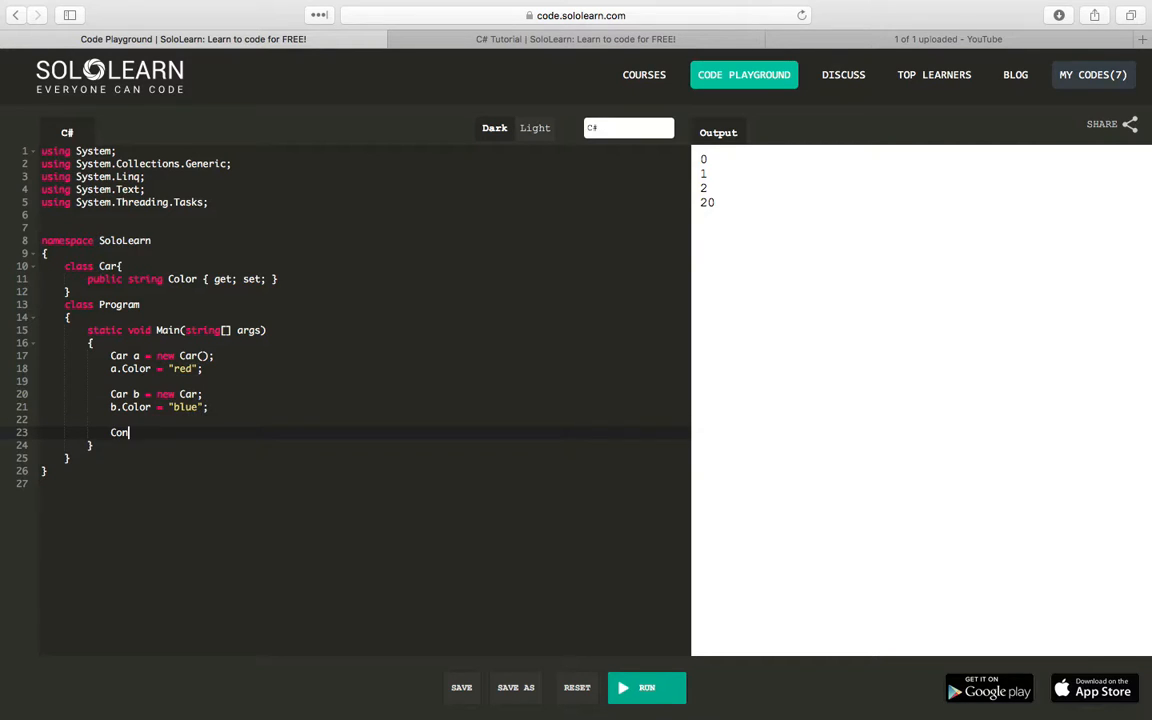
text(sole.WriteLine()
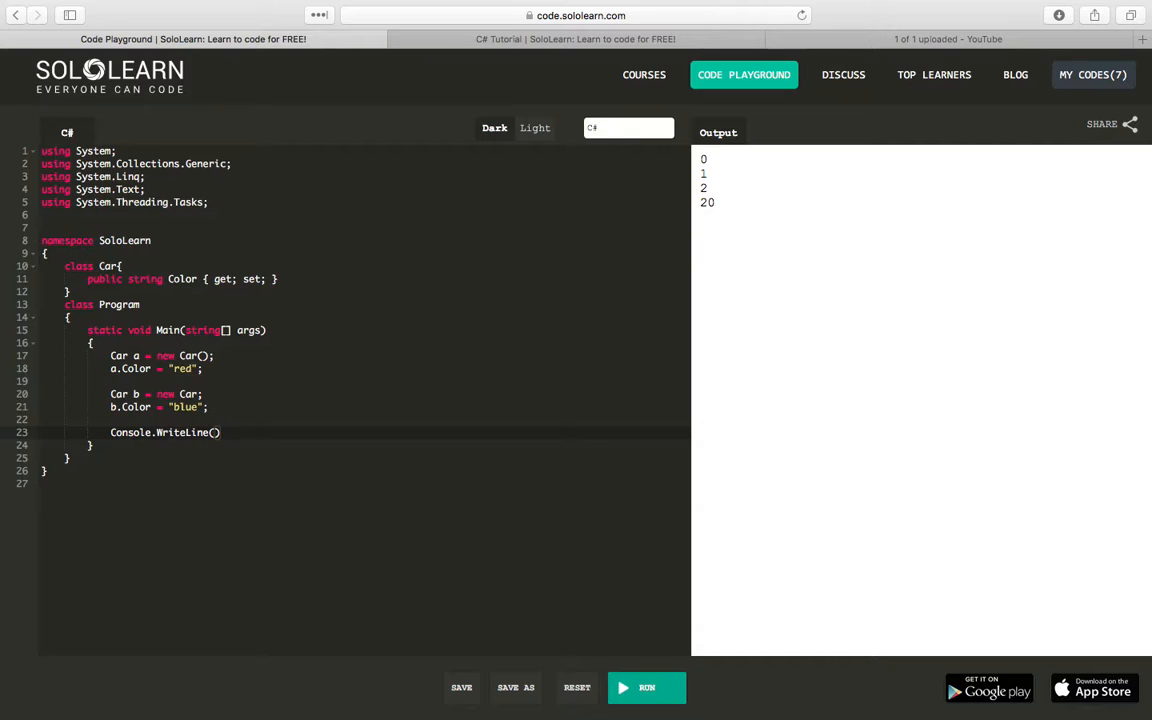
text(a.Color)
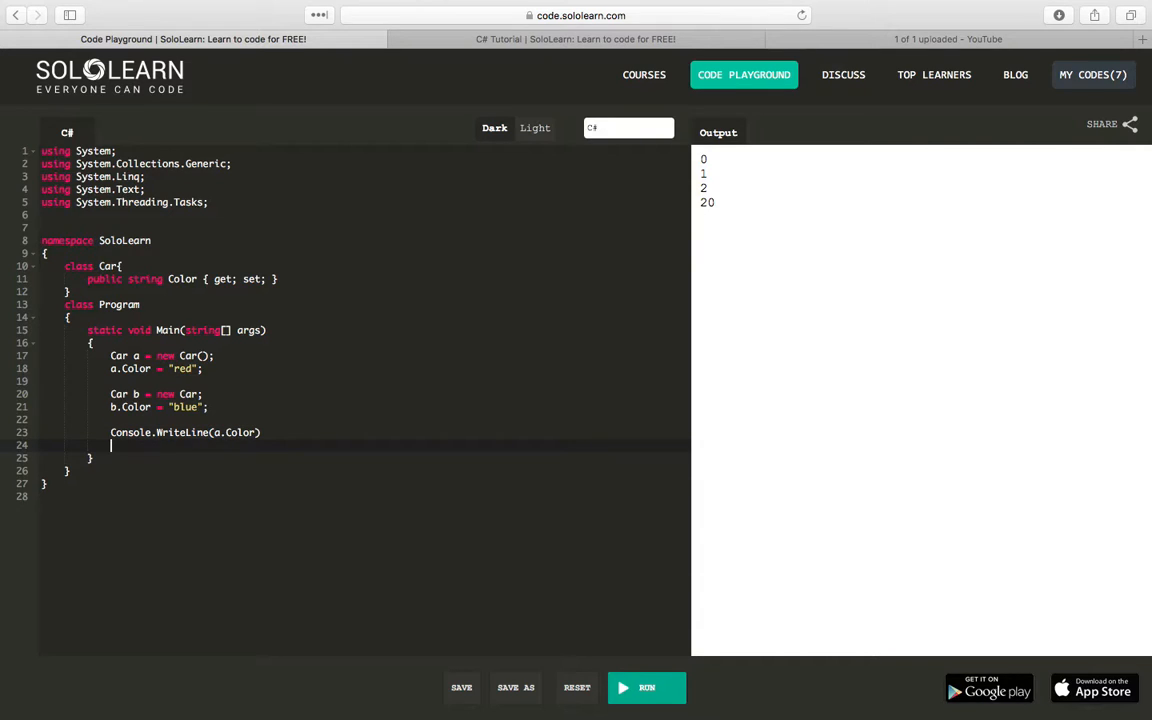
text(Console.WriteLine(b)
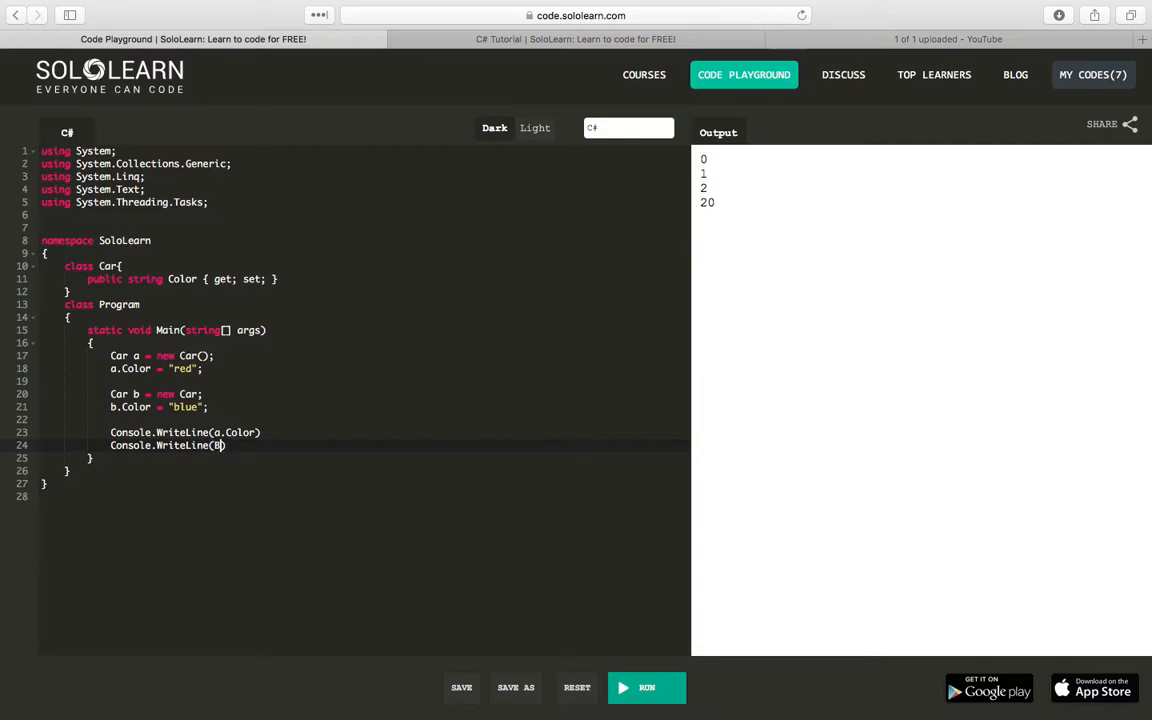
text(.Co)
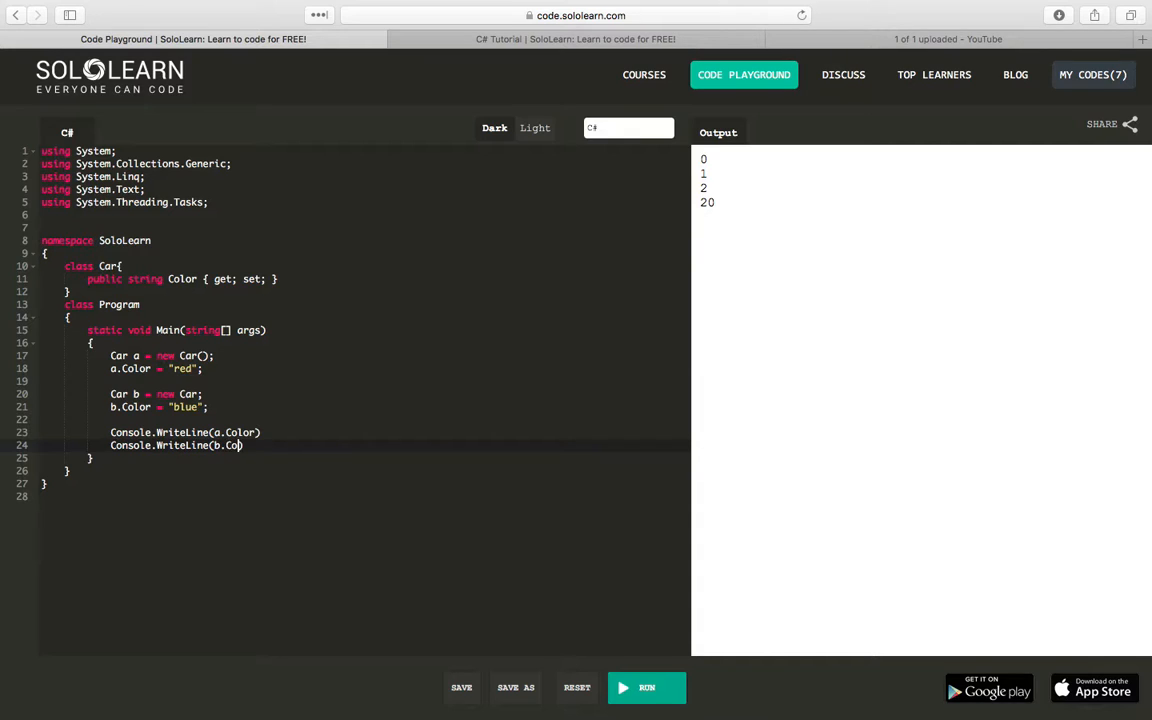
text(lor);)
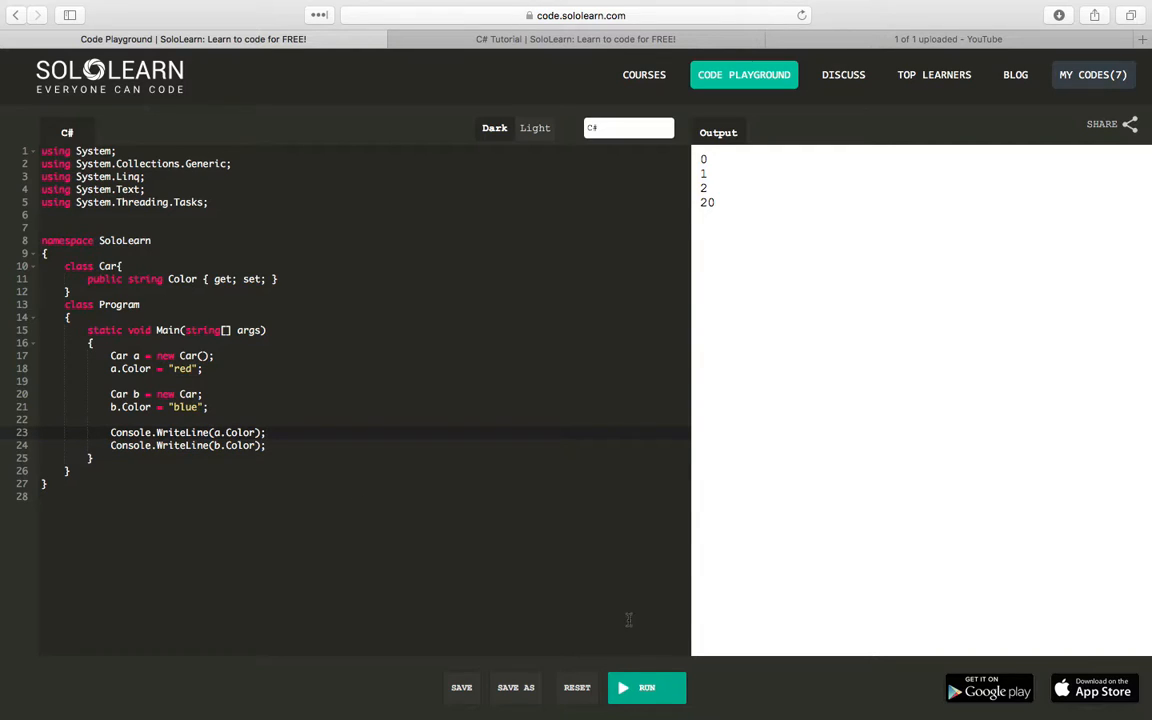
Step: Add the missing () after new Car on line 20 to fix CS1526, then rerun
click(647, 687)
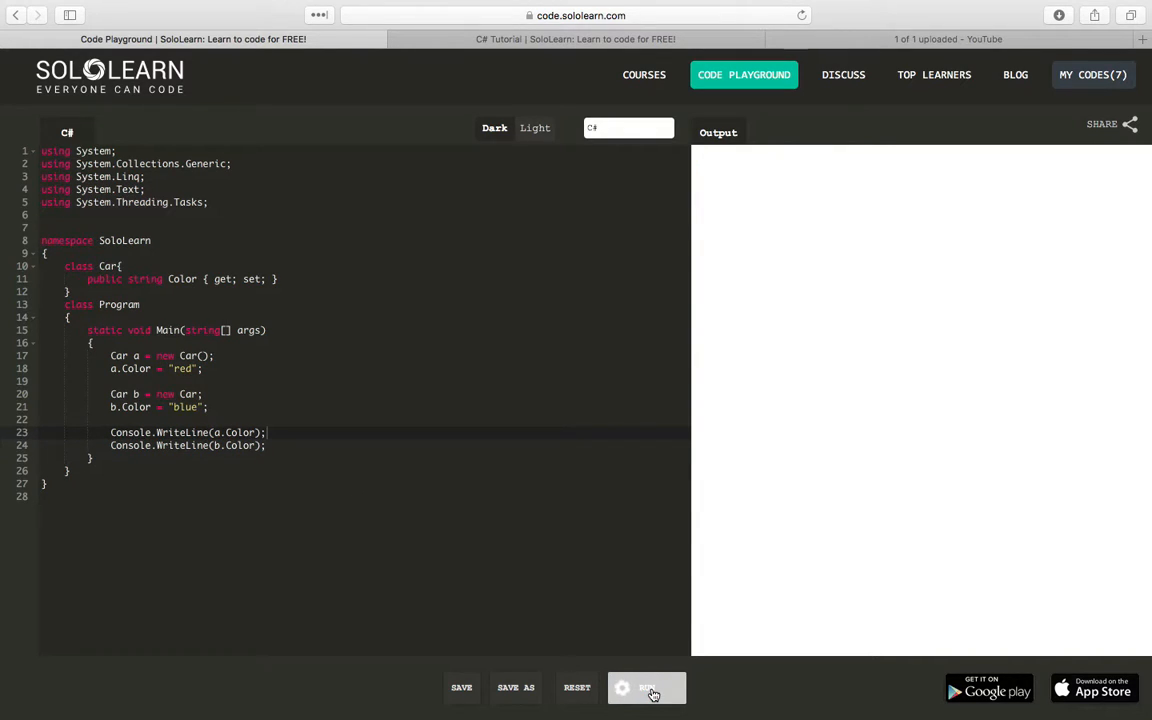
click(647, 687)
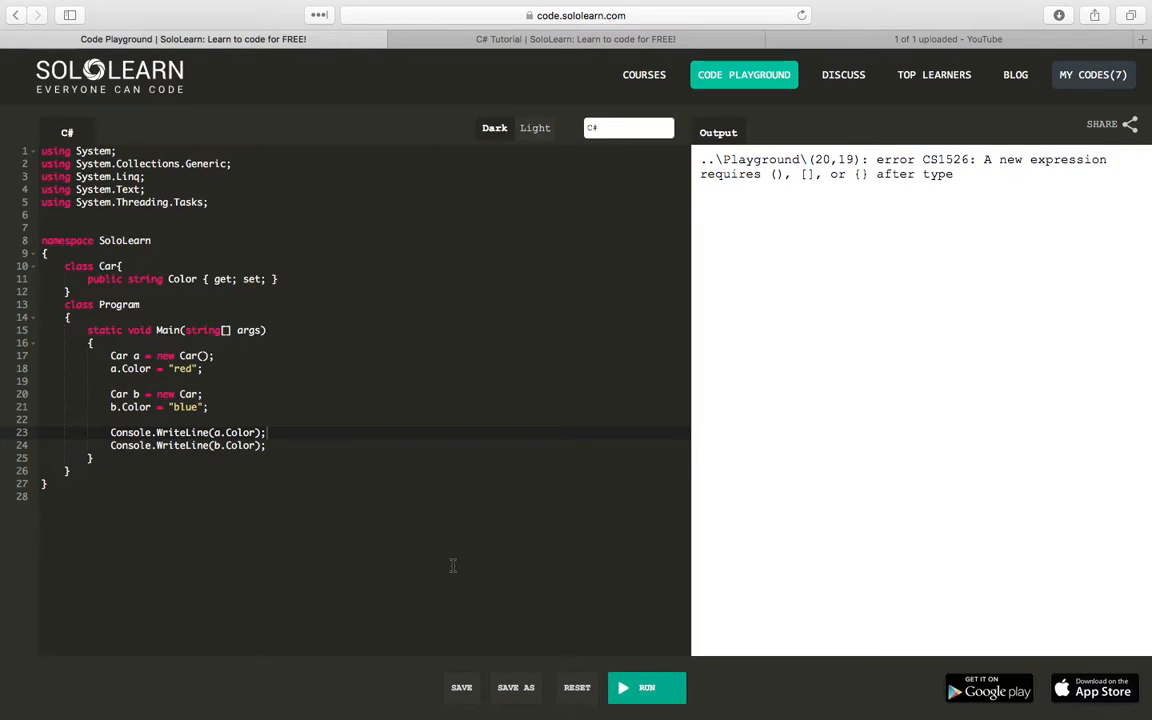
mouse_move(500, 397)
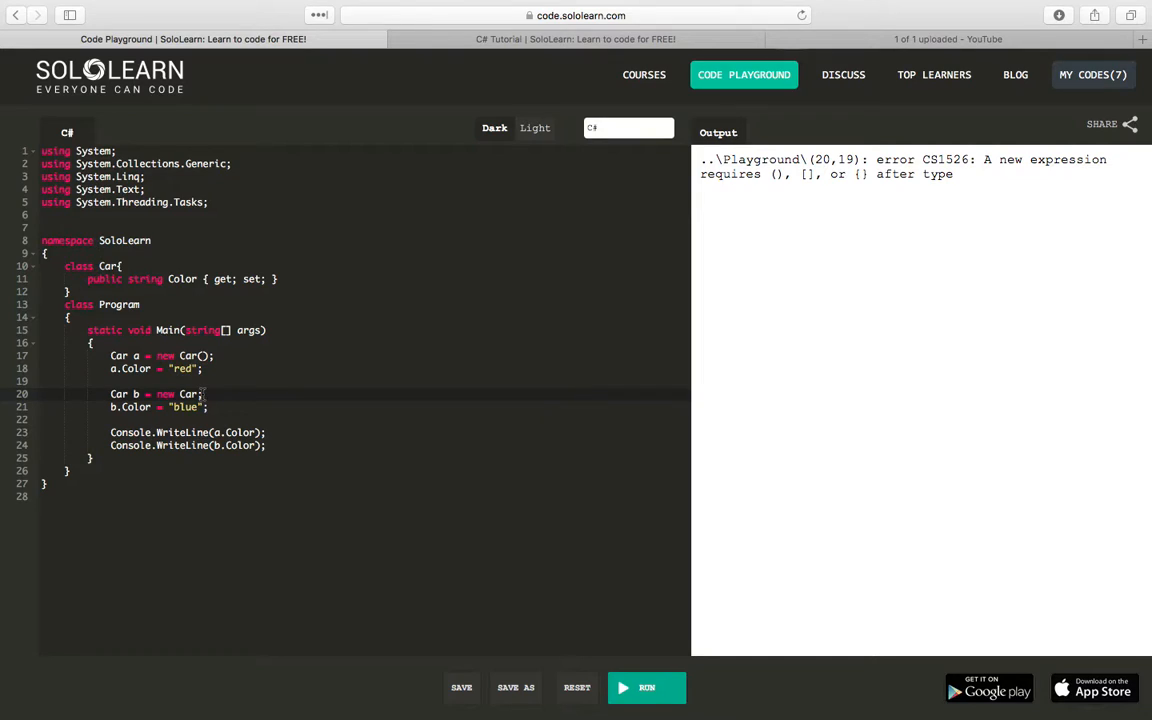
text(())
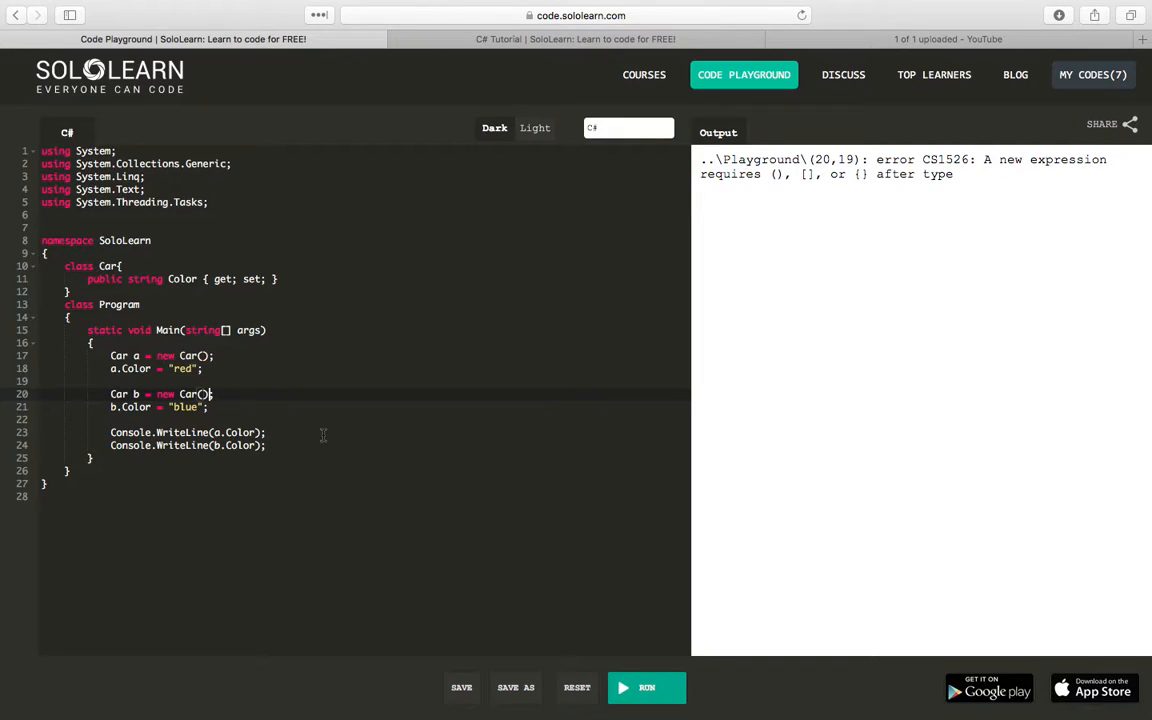
click(646, 687)
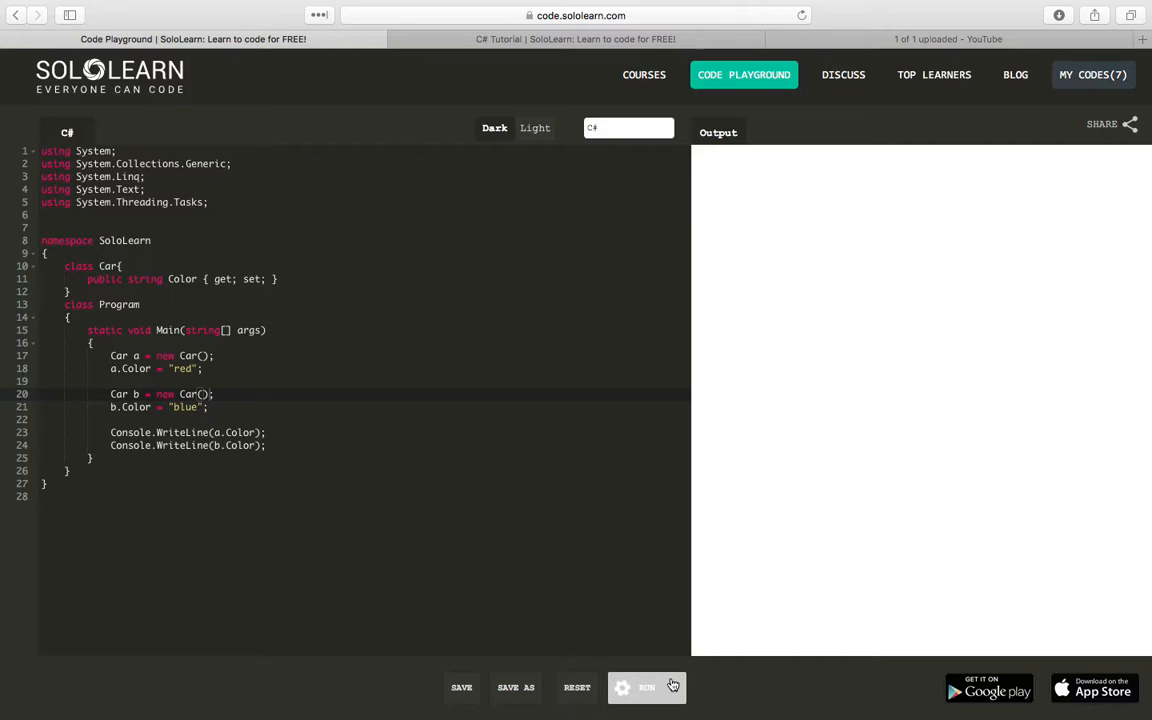
click(646, 687)
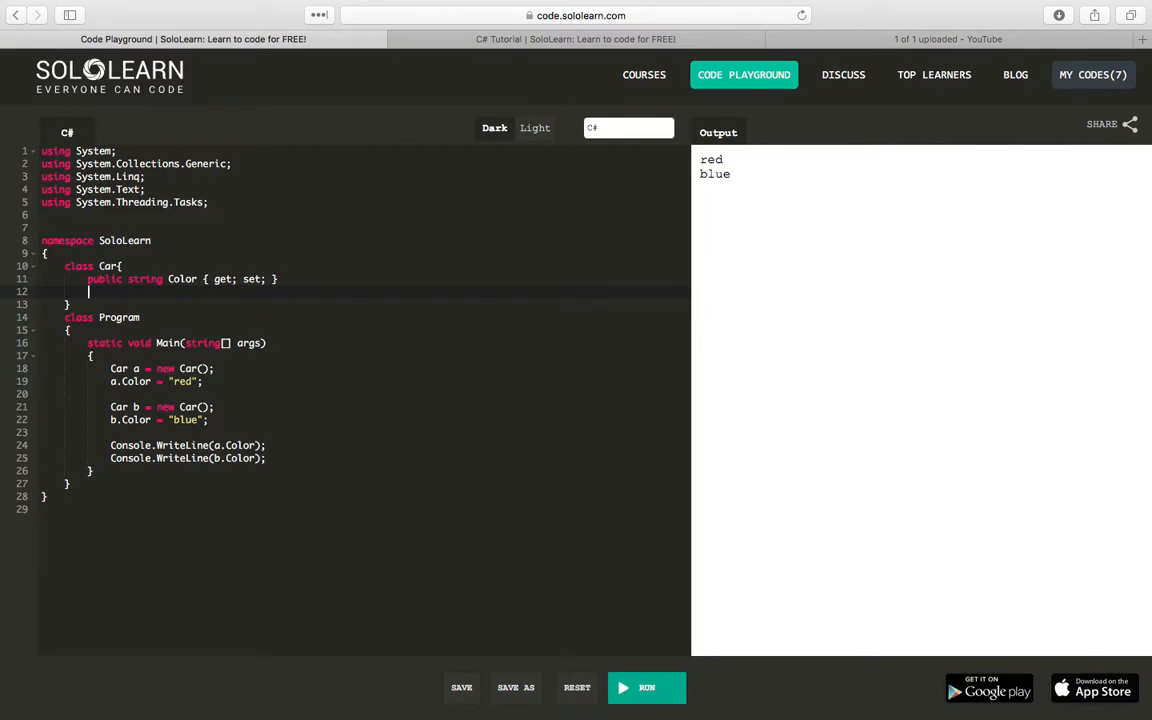
Step: Add public static int Count { get; set; } to the Car class
text(pug)
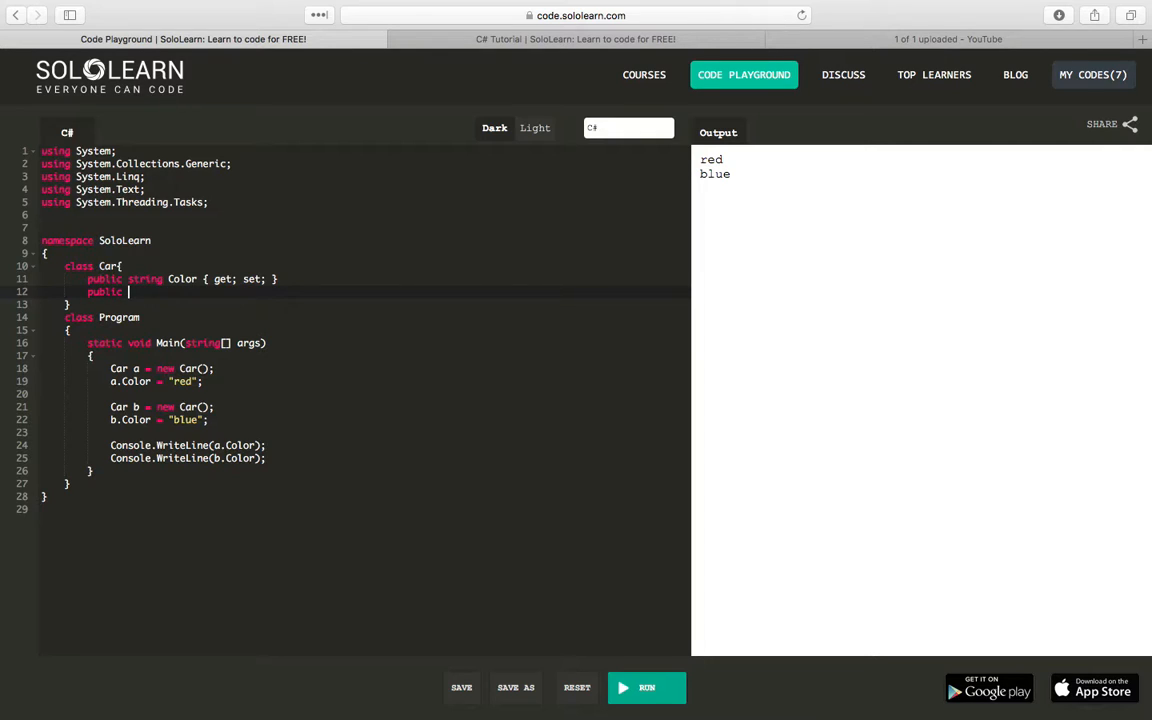
text(static int Count {)
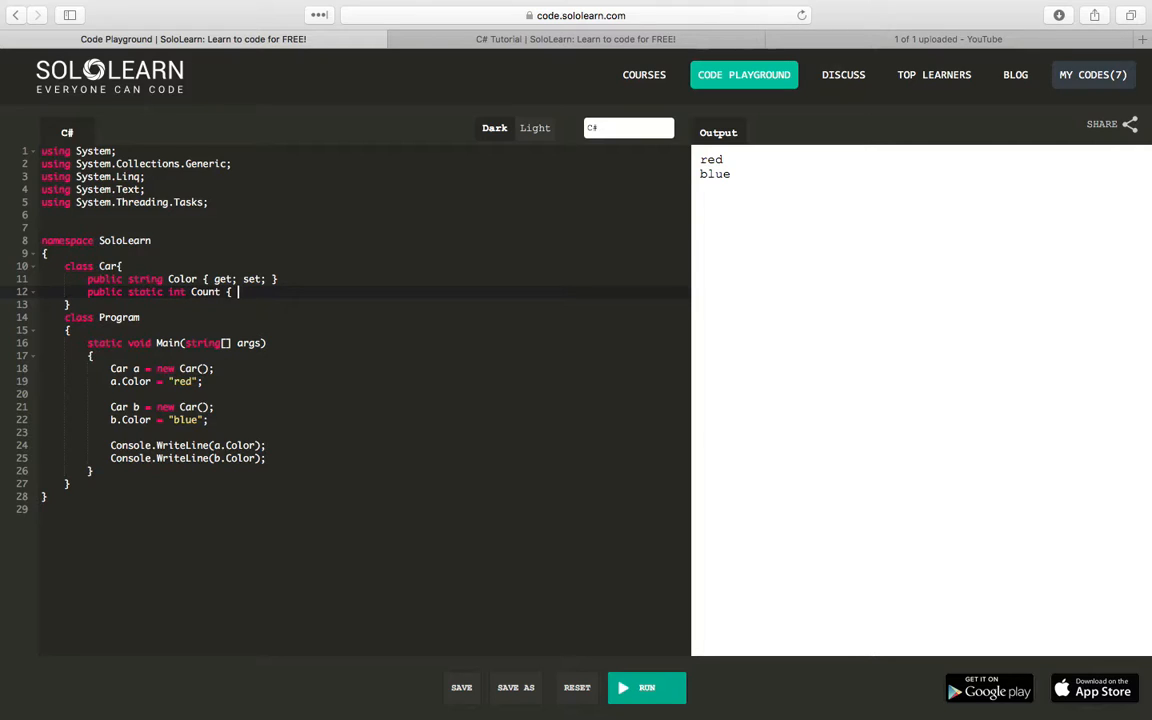
text(get; set;)
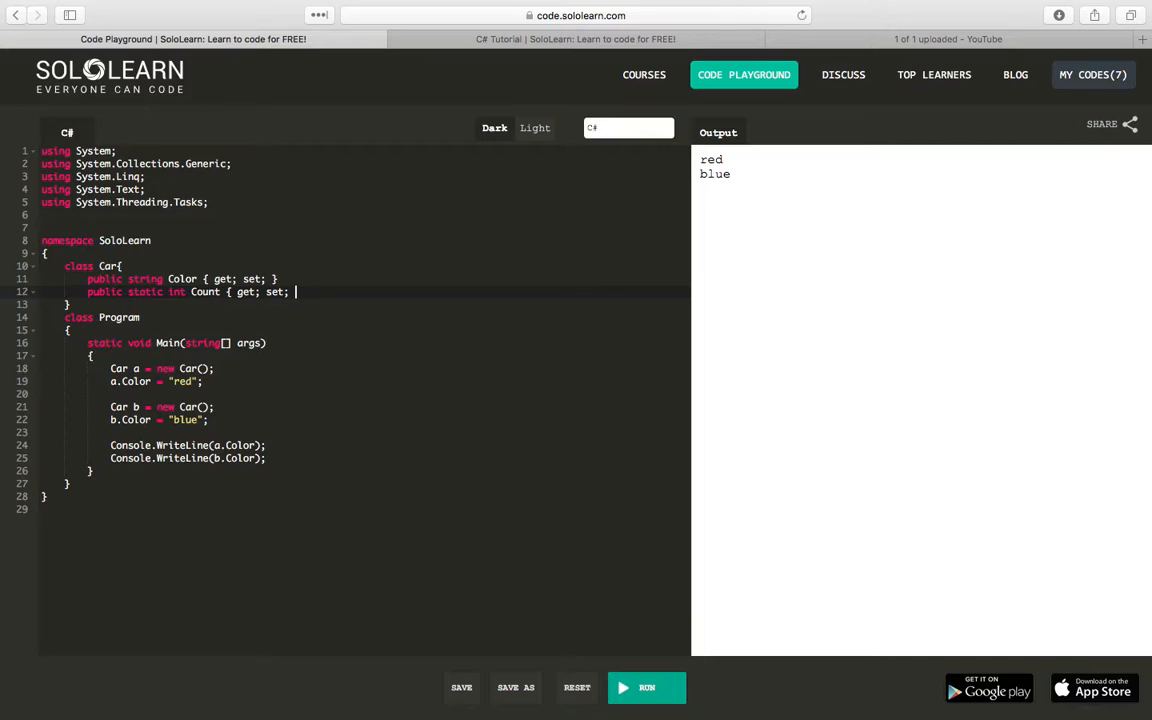
text(})
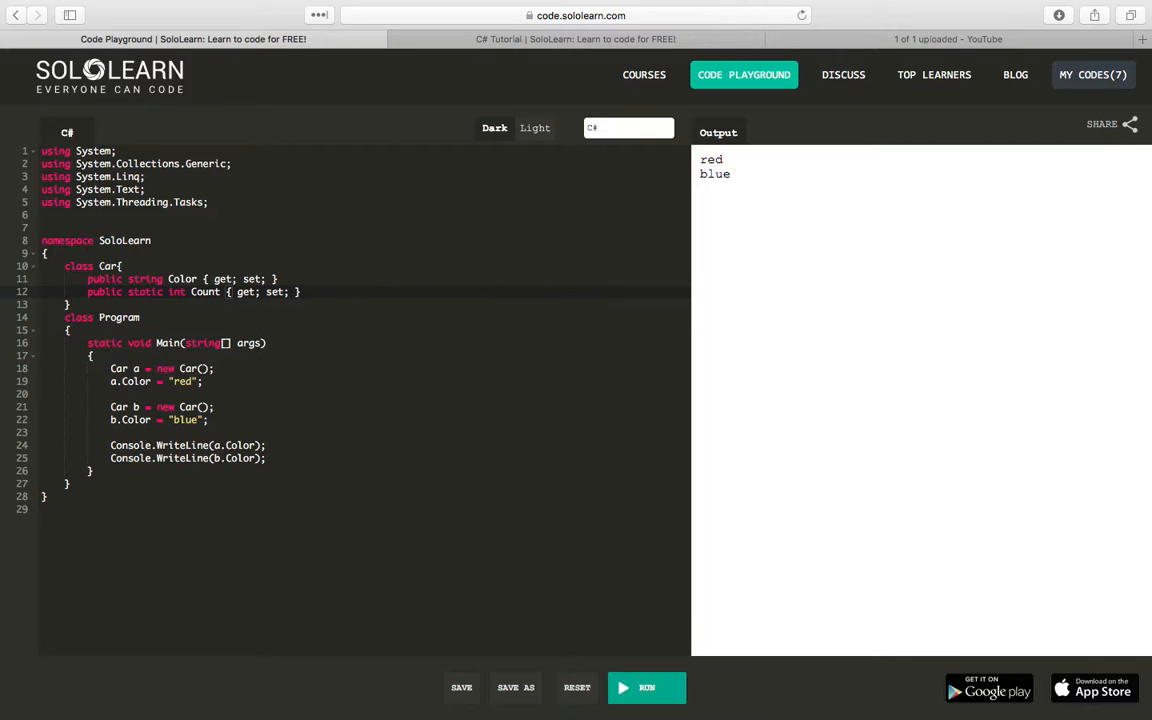
Step: Add a static Car() constructor that sets Count = 0
key(enter)
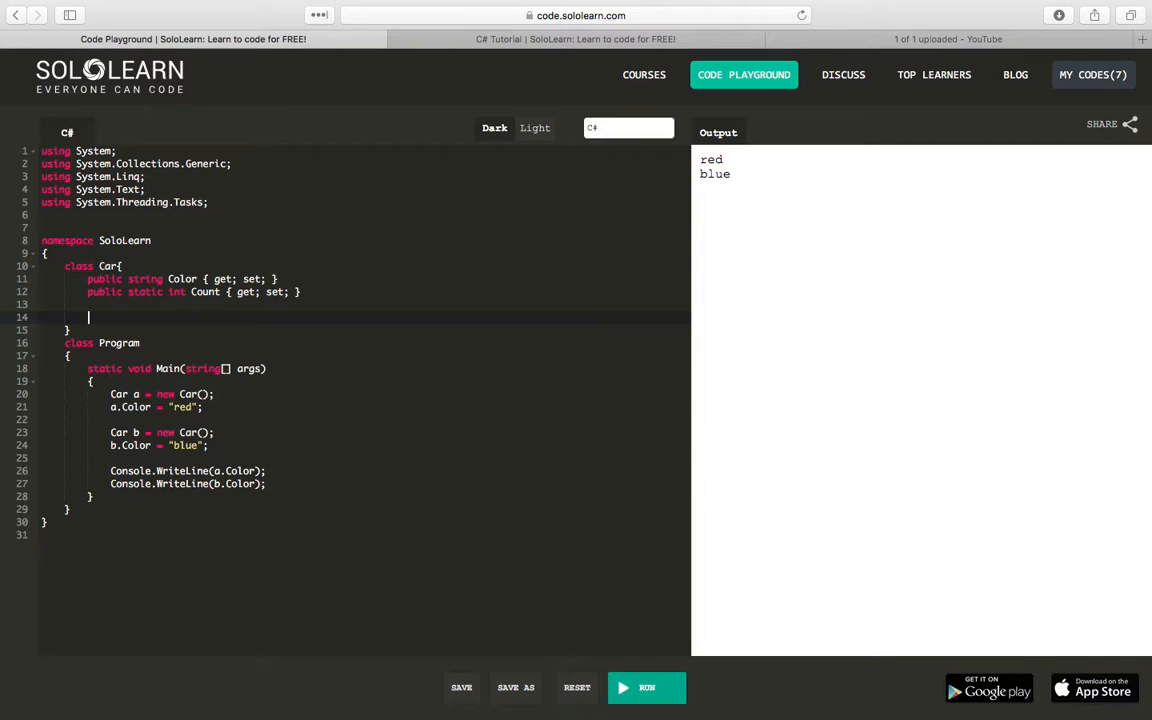
text(s)
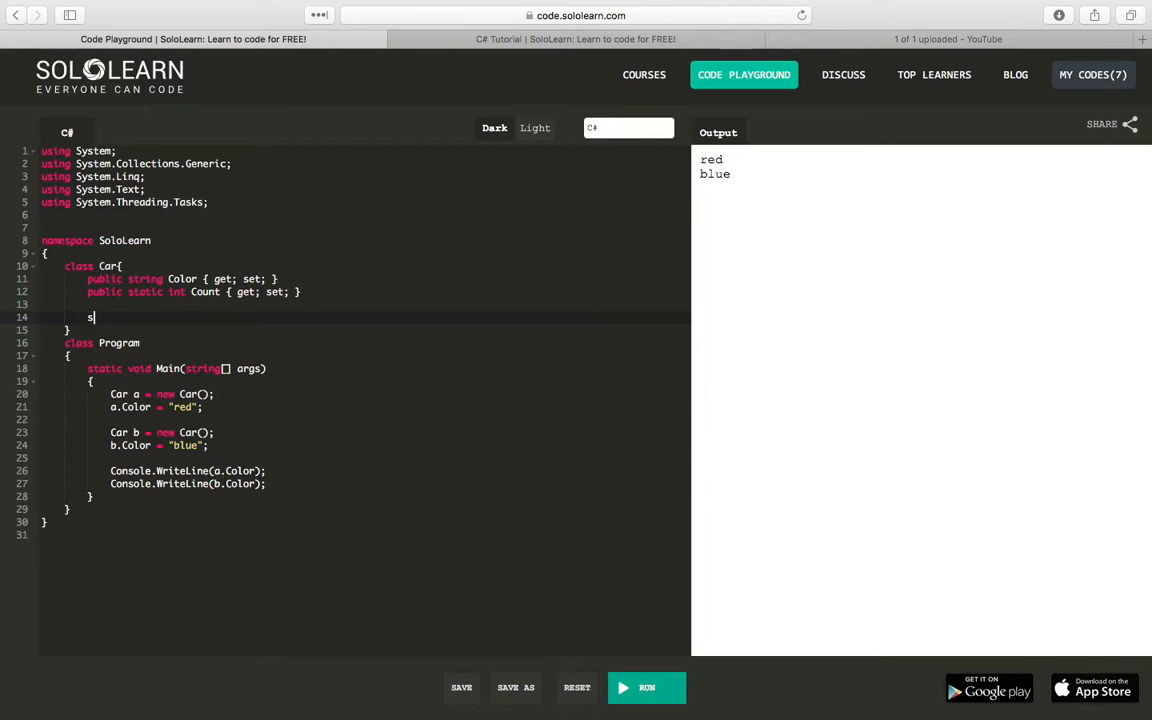
text(tatic)
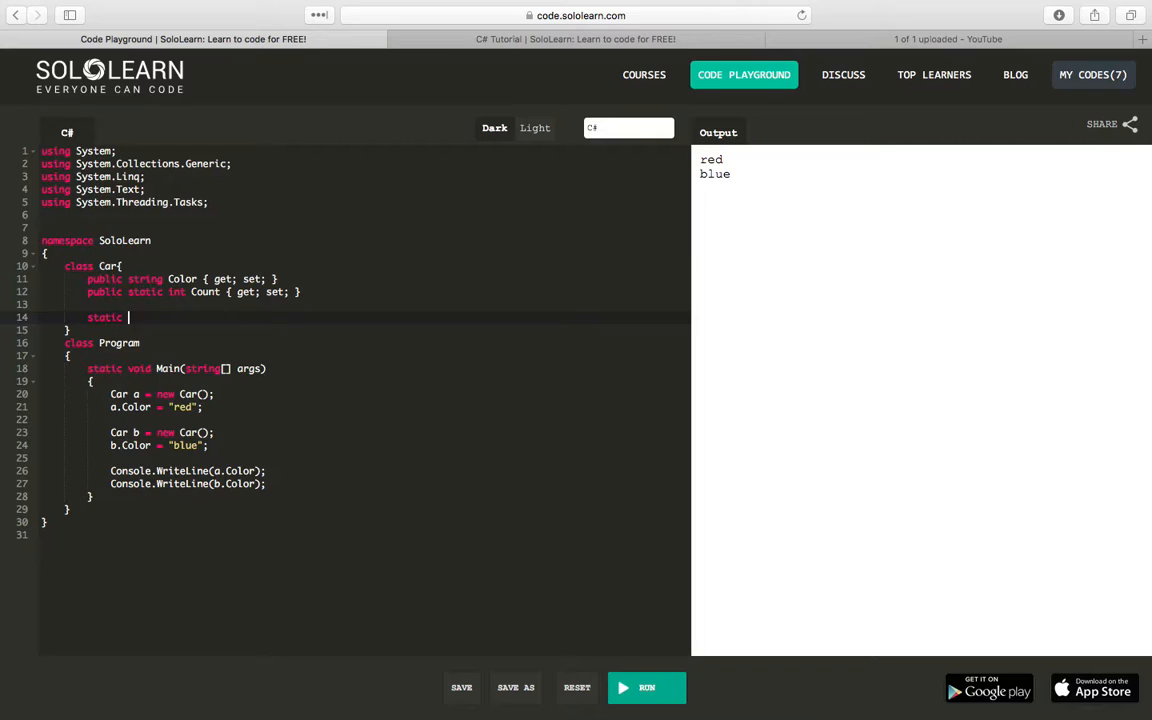
text(Car)
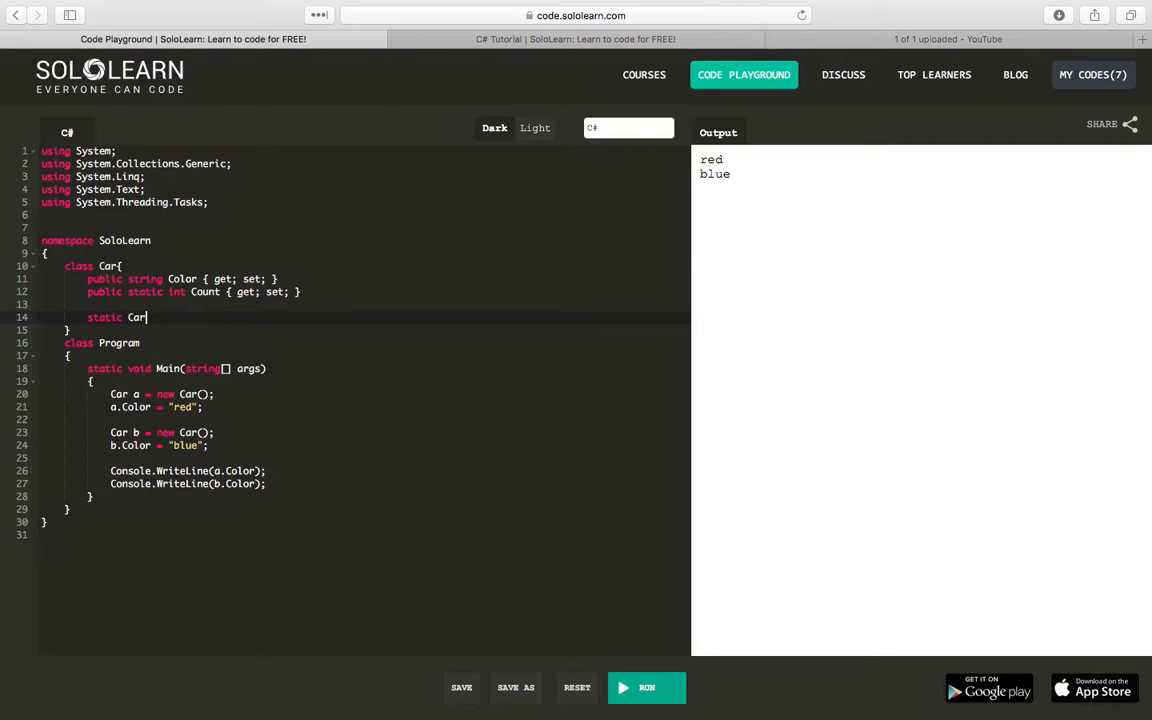
text(())
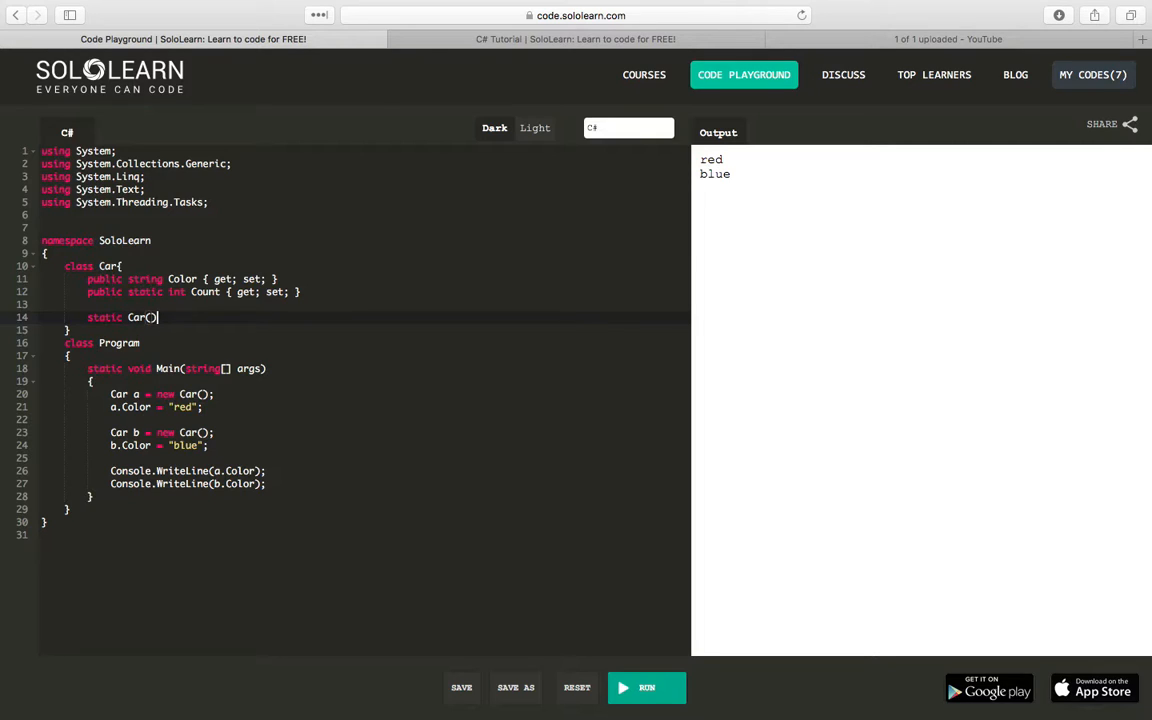
text({)
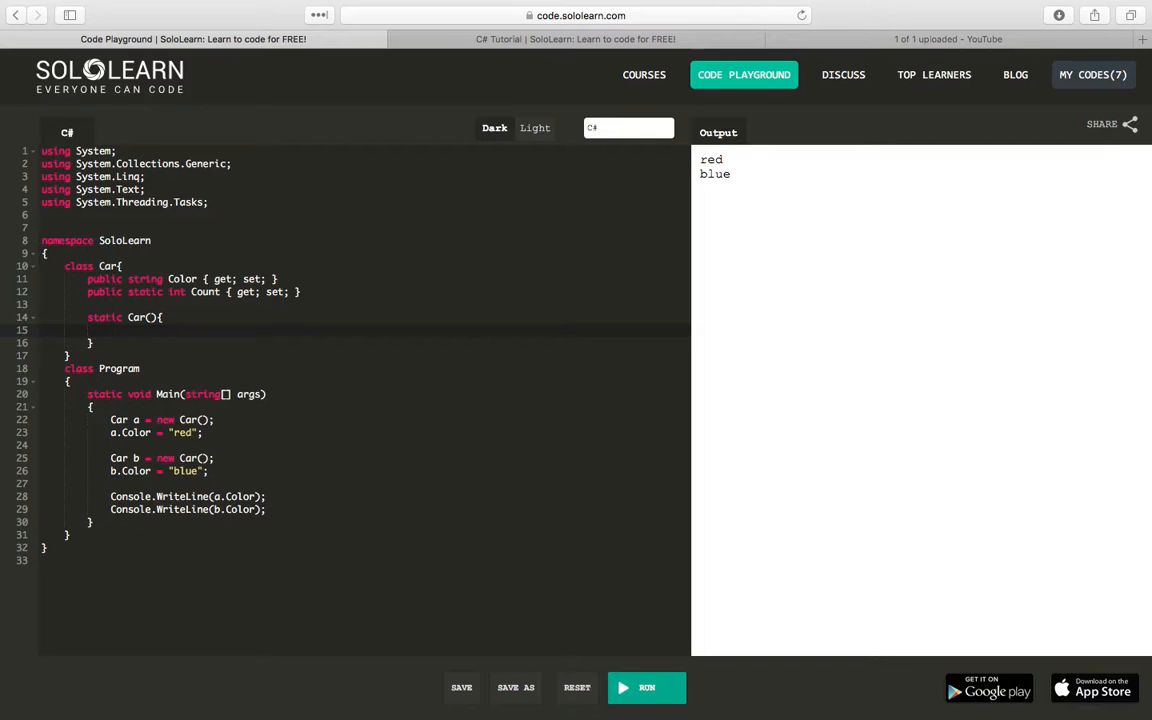
text(Count = 0)
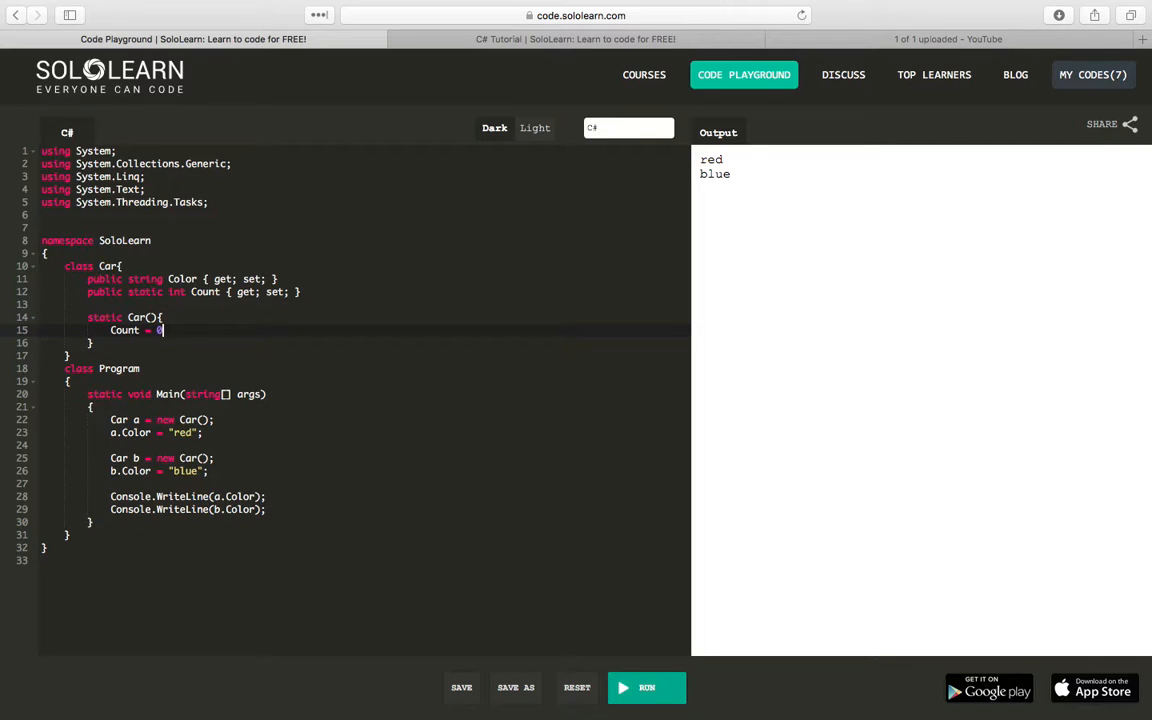
text(;)
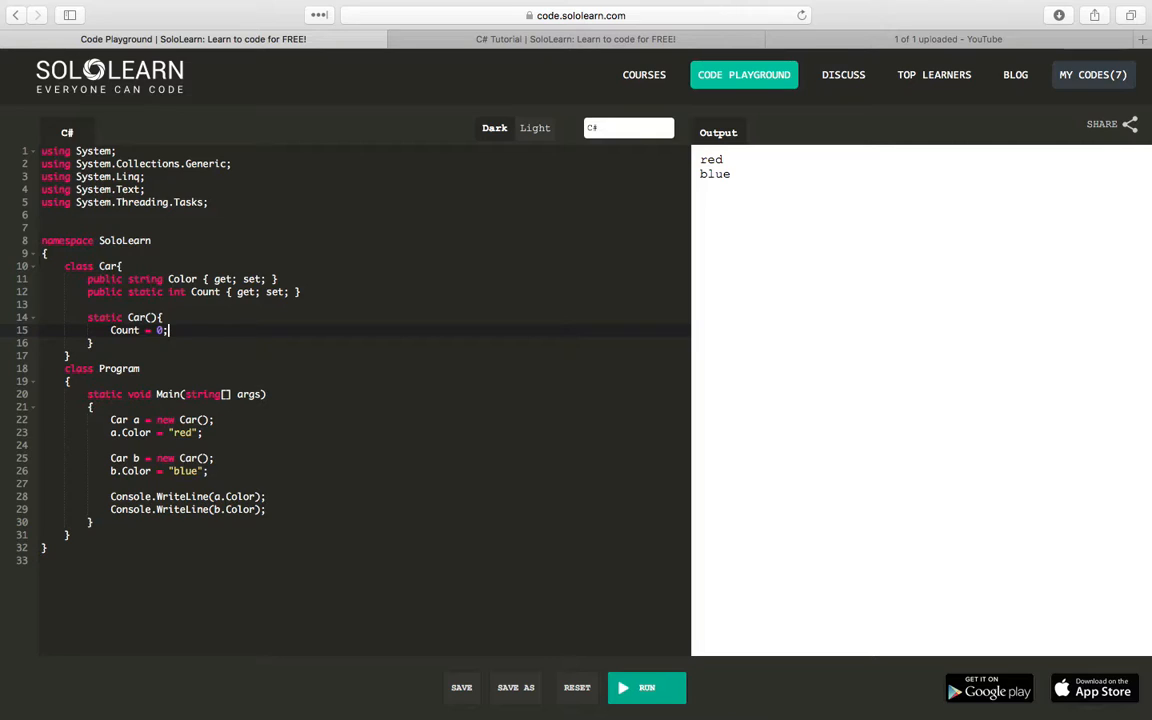
click(270, 509)
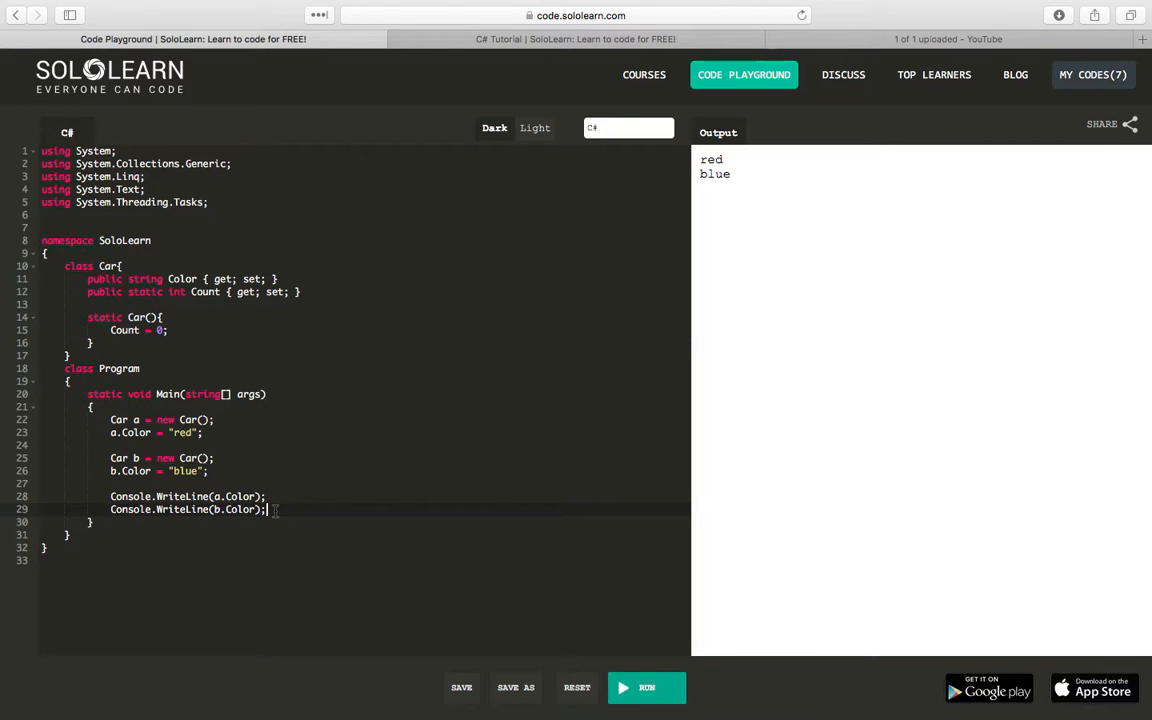
Step: Add a Console.WriteLine(Car.Count) line after the color prints
key(enter)
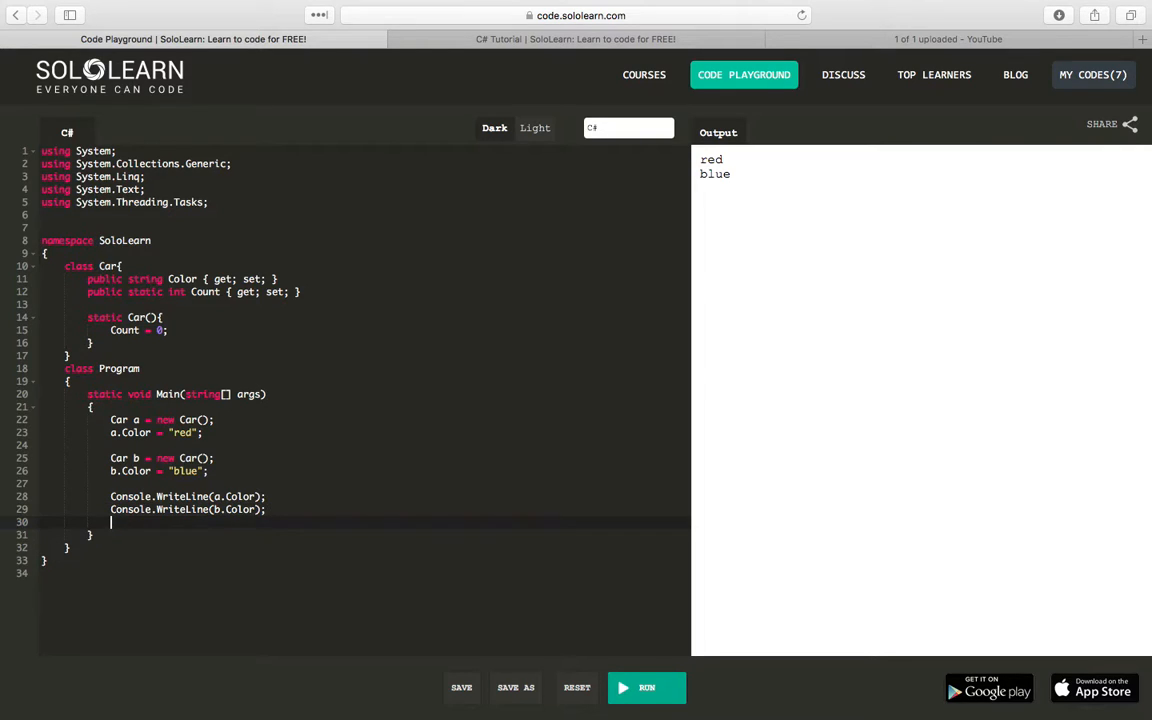
text(Console.)
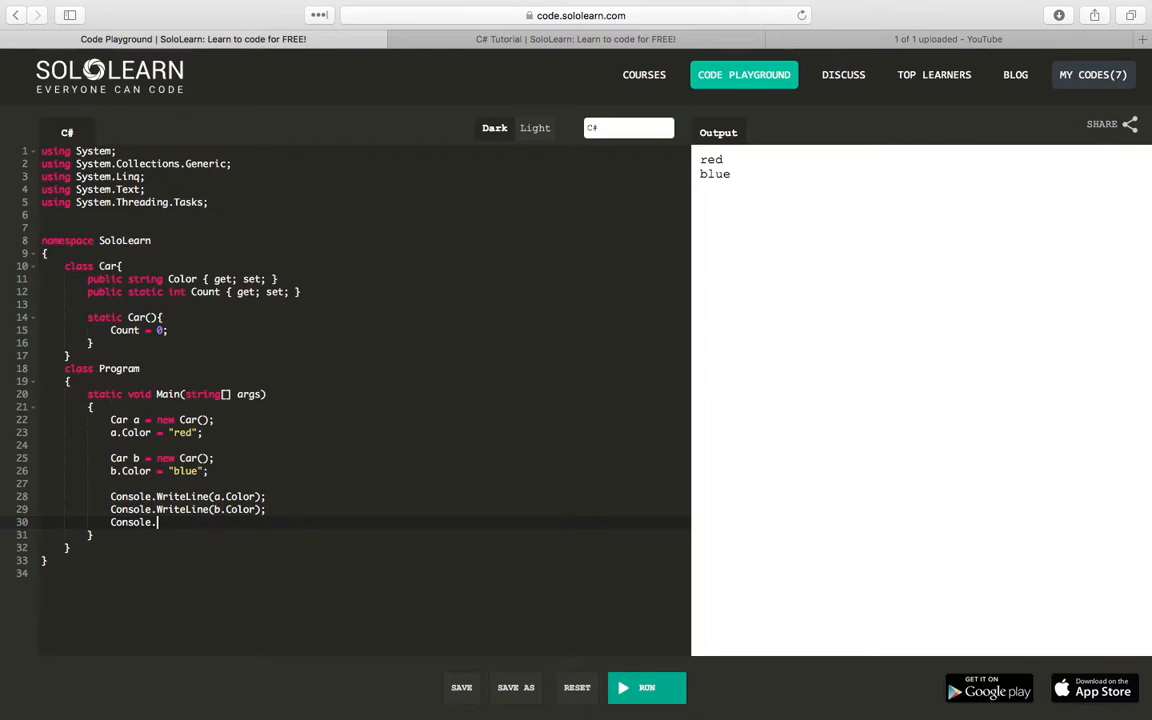
text(WriteLine)
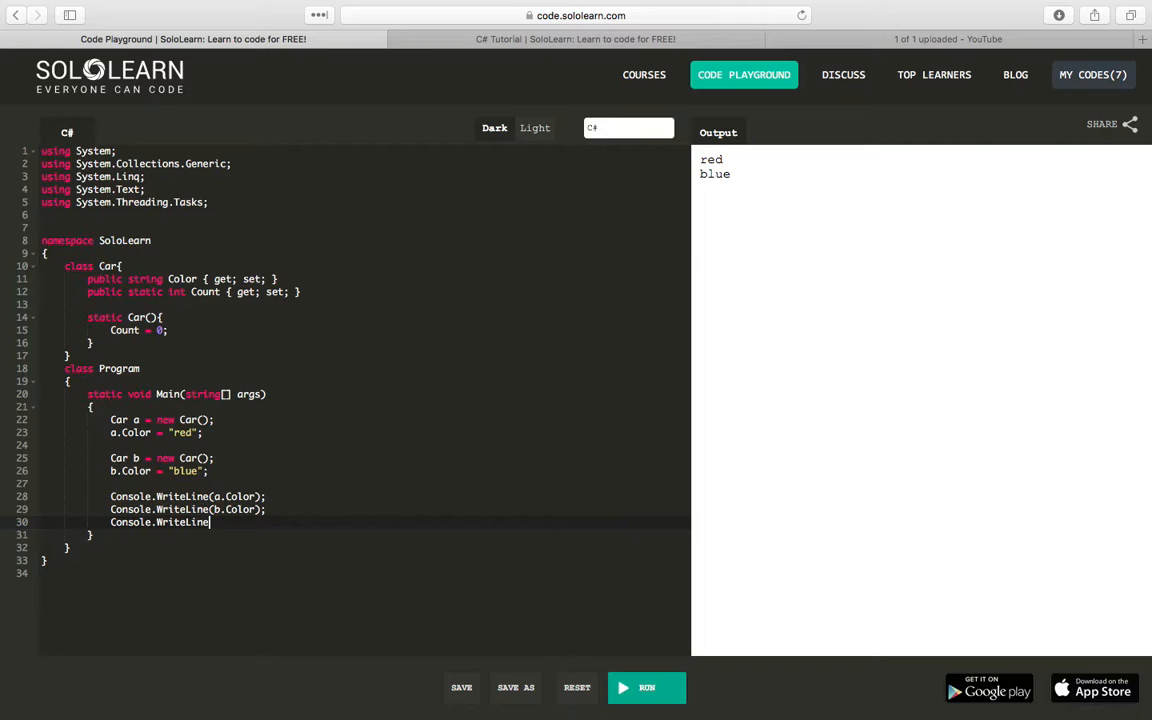
text(())
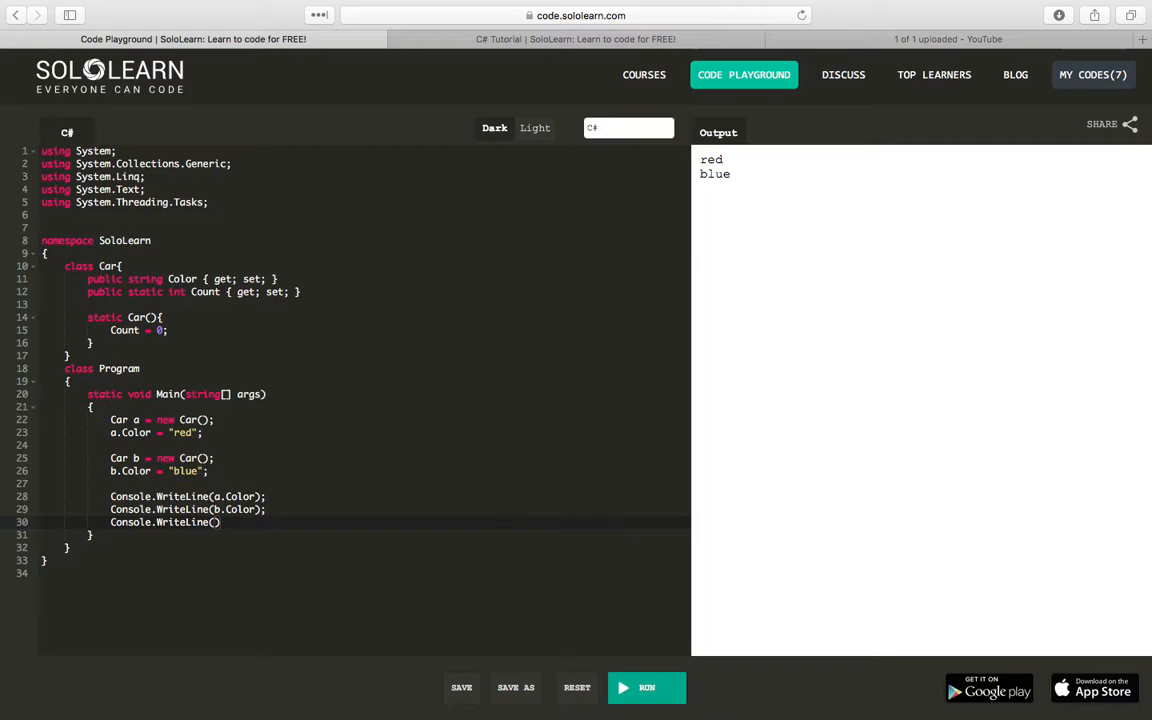
text(Car.)
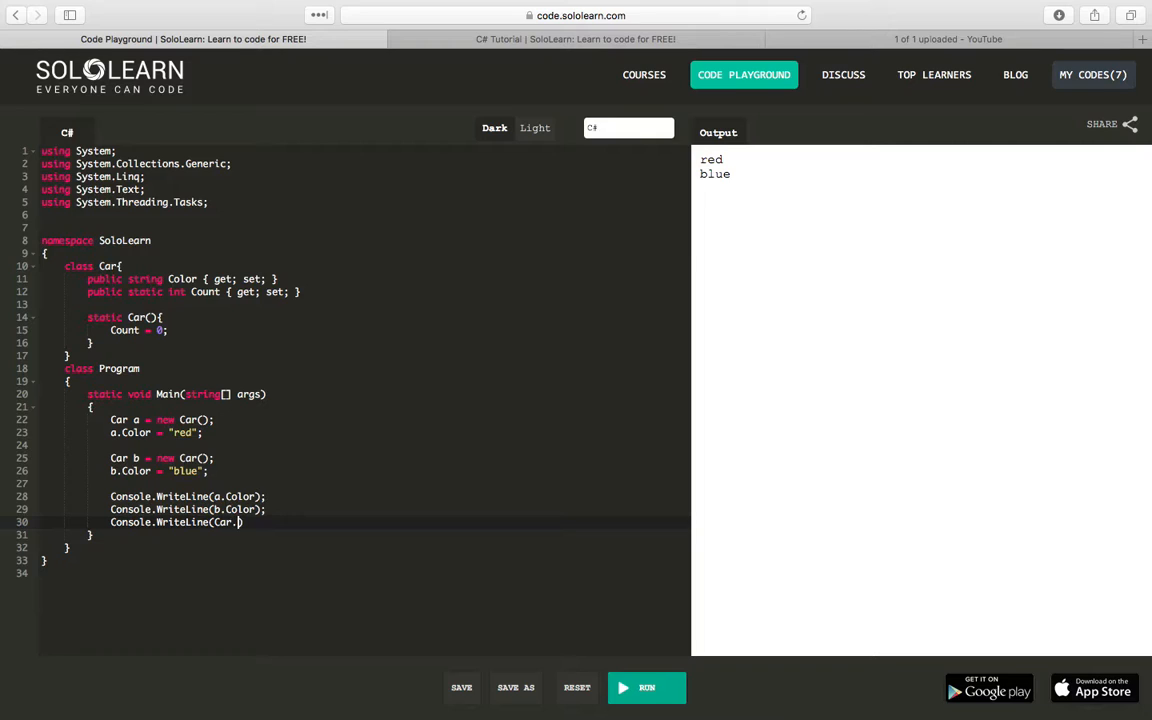
text(Count)
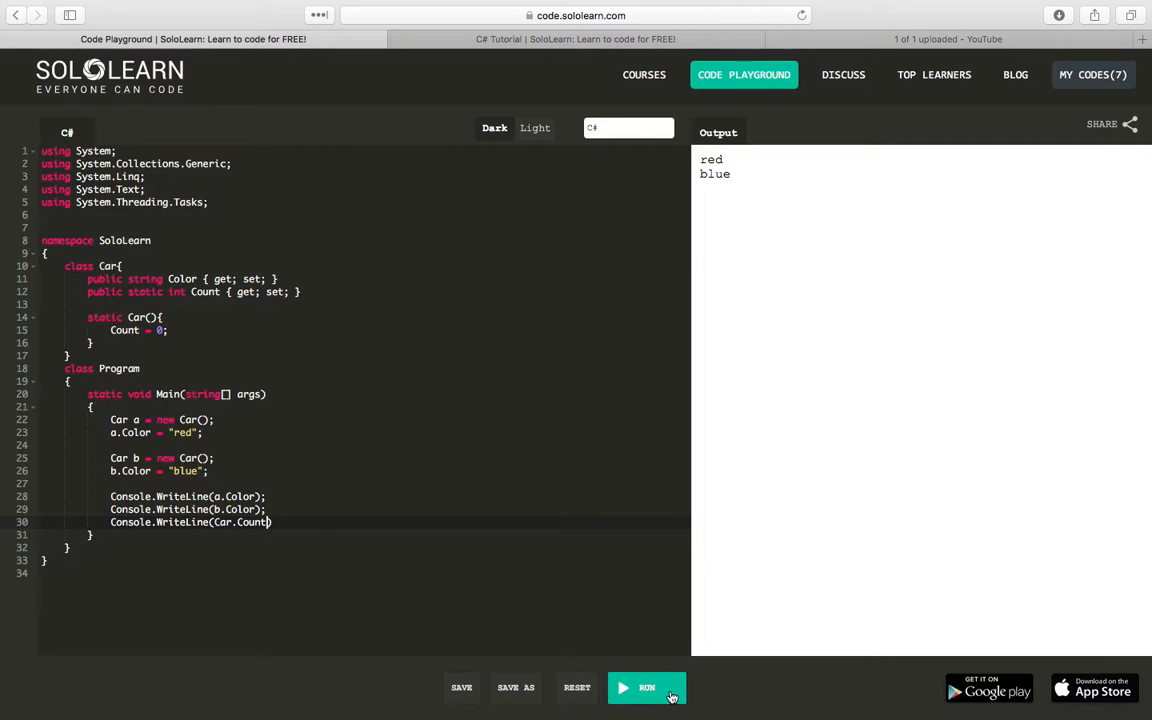
Step: Fix the CS1002 missing semicolon on line 30 and rerun, printing red, blue, 0
click(646, 687)
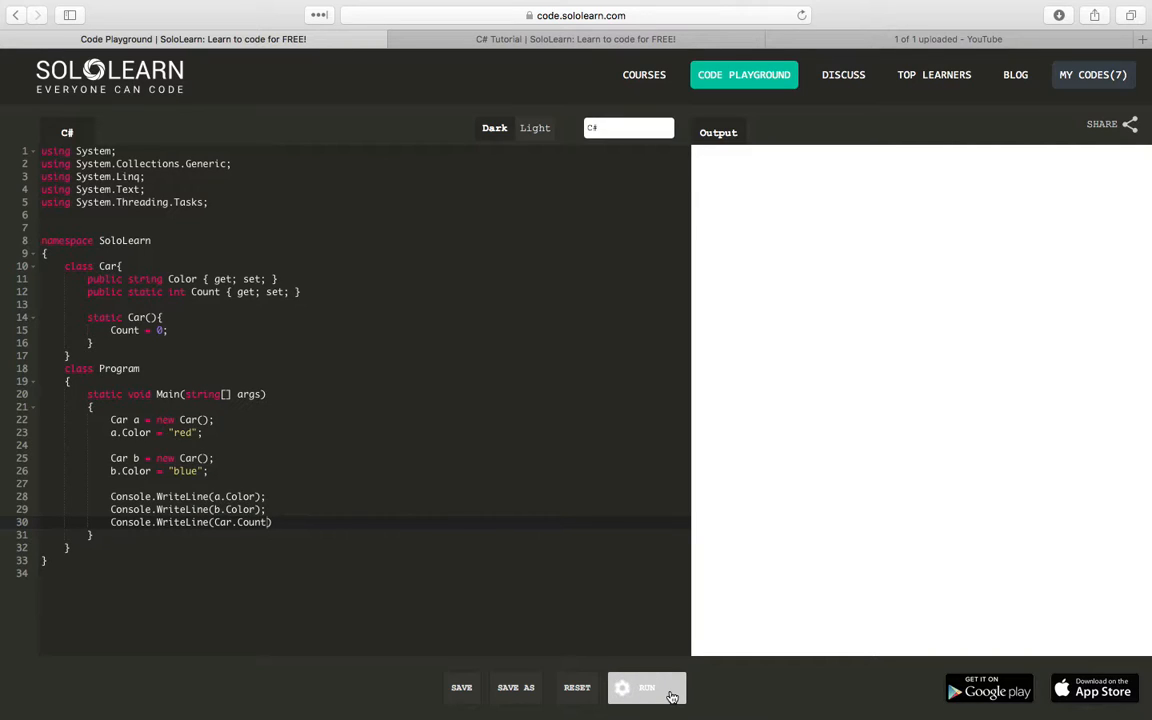
click(647, 687)
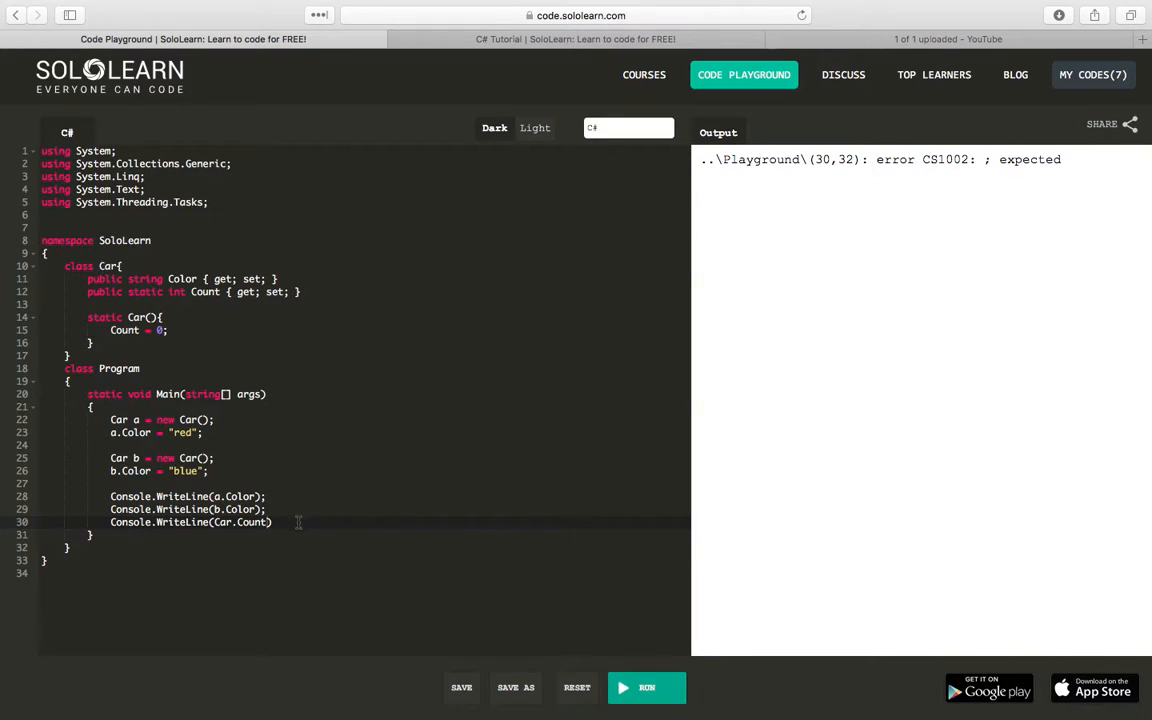
click(646, 687)
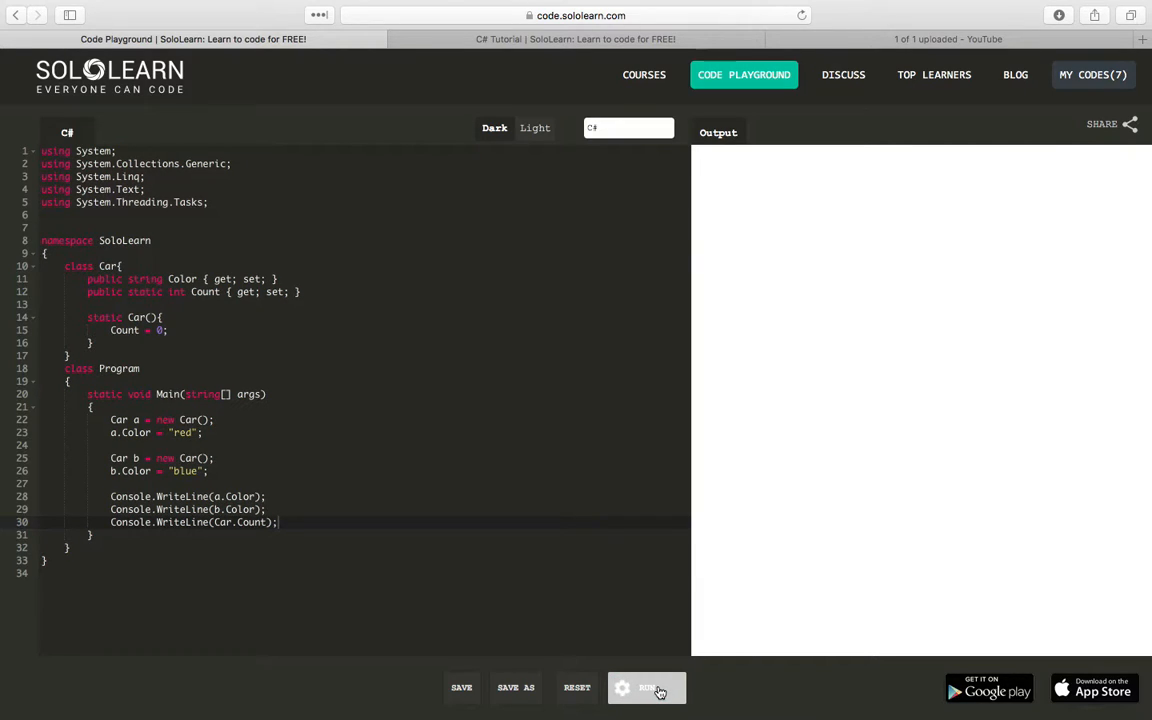
click(647, 687)
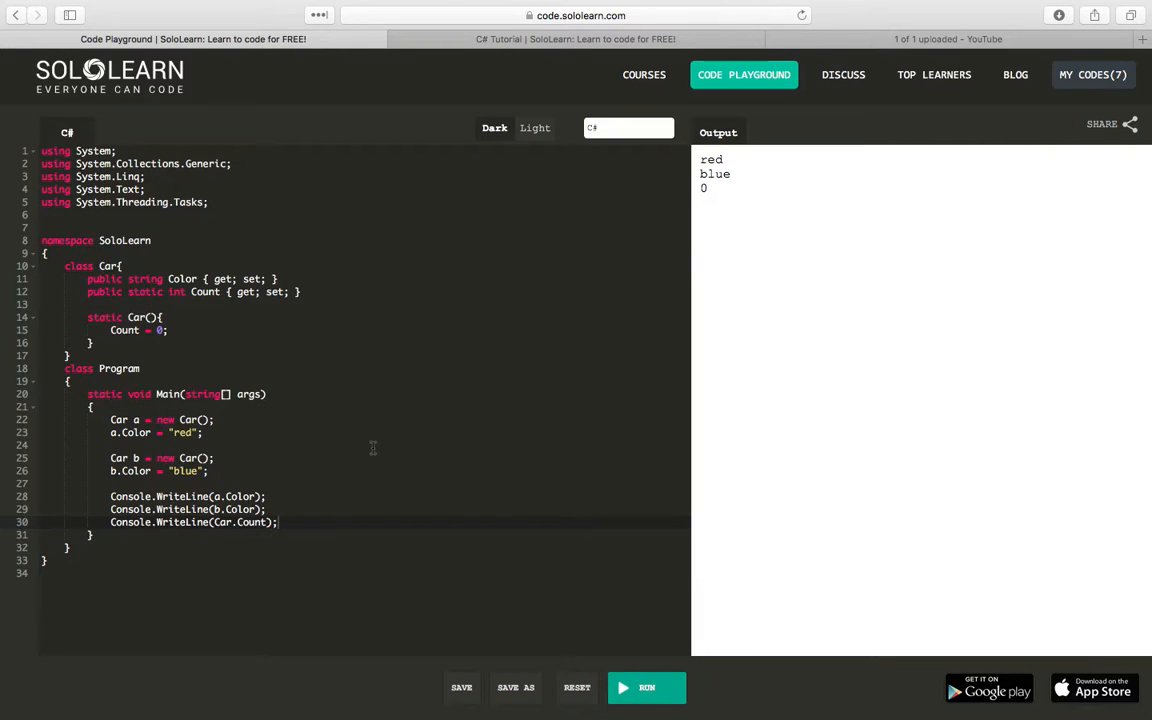
mouse_move(332, 466)
text(//Static Cons)
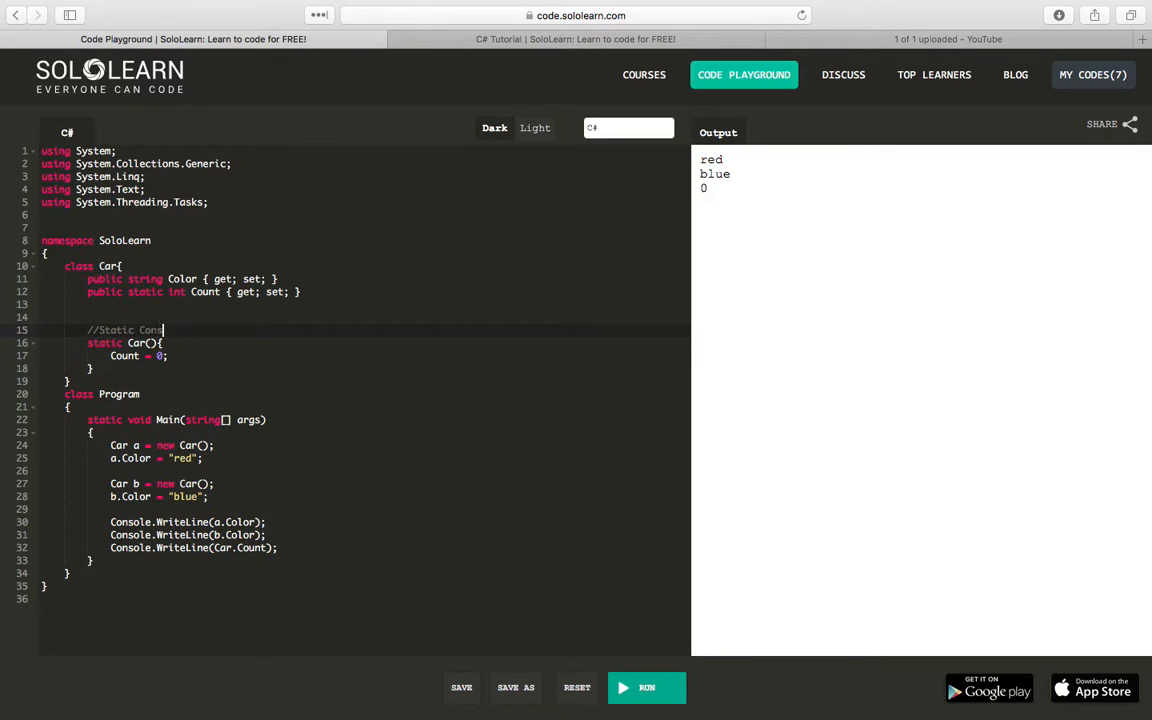
Step: Comment both constructors and add public Car() { Count++; } as the normal constructor
text(tructor)
click(365, 317)
text(//)
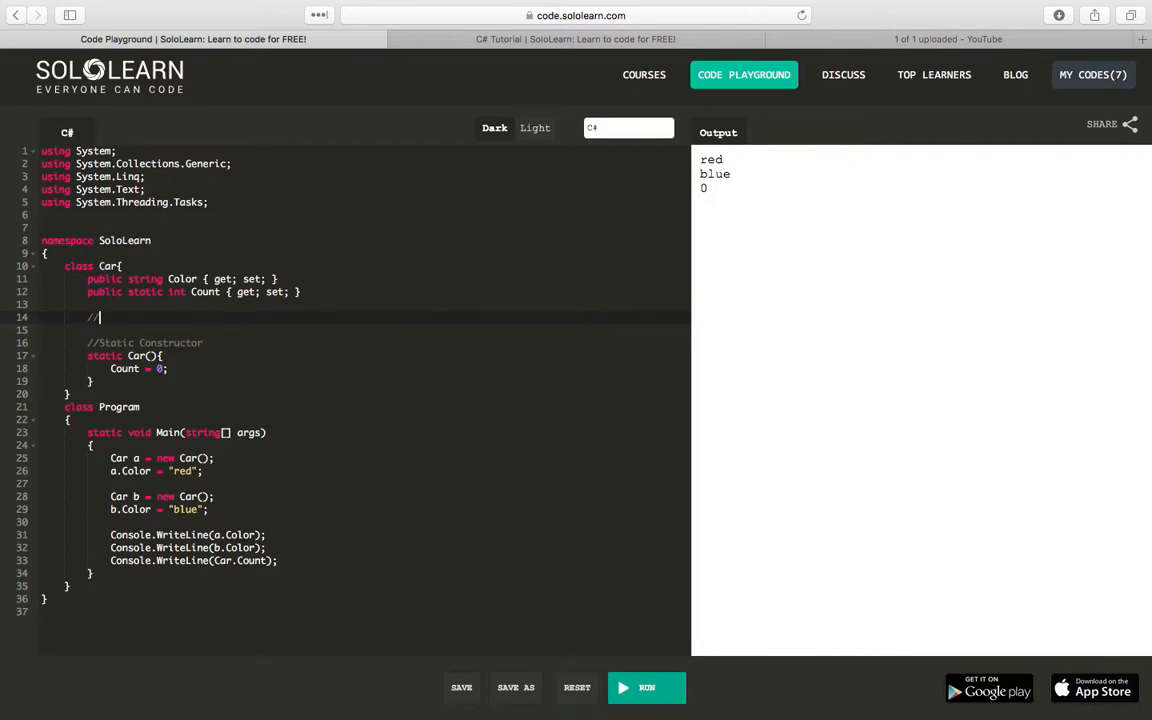
text(Norm)
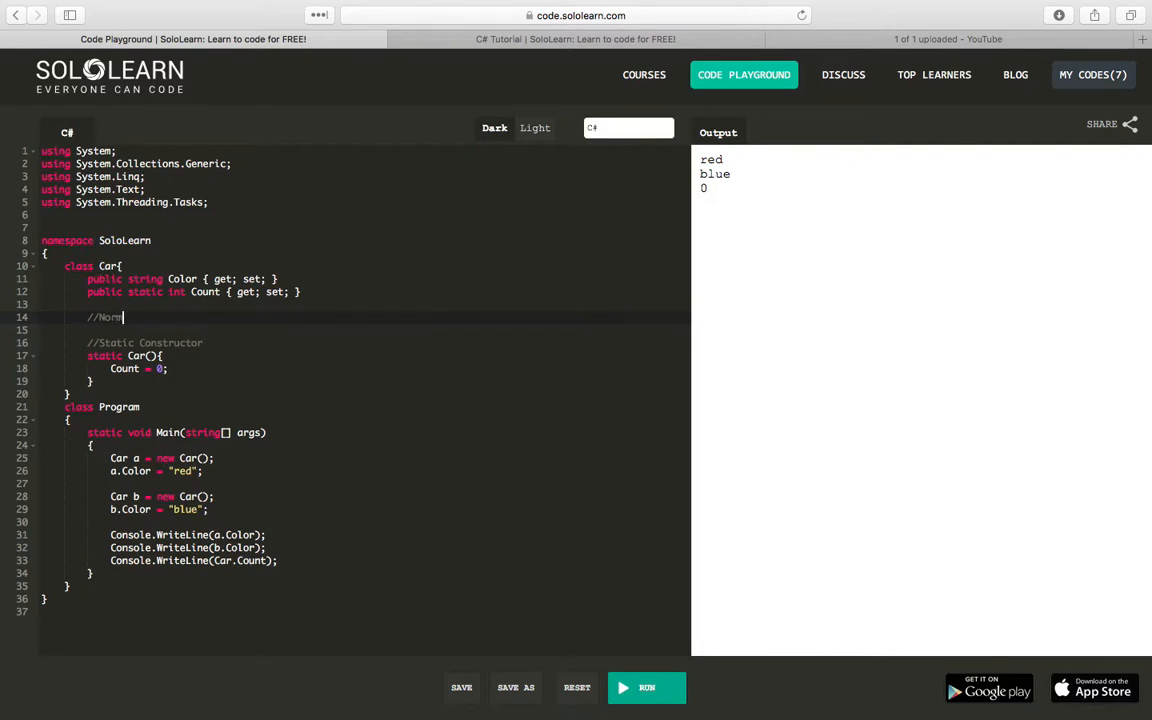
text(al Constructor)
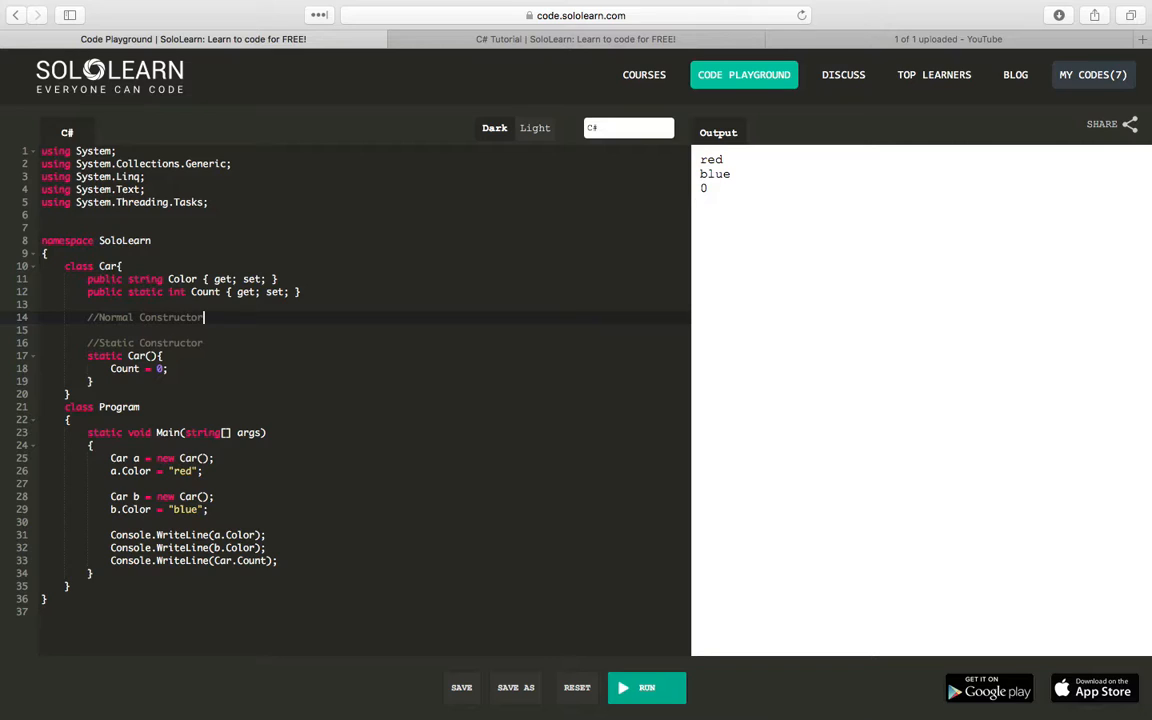
key(Enter)
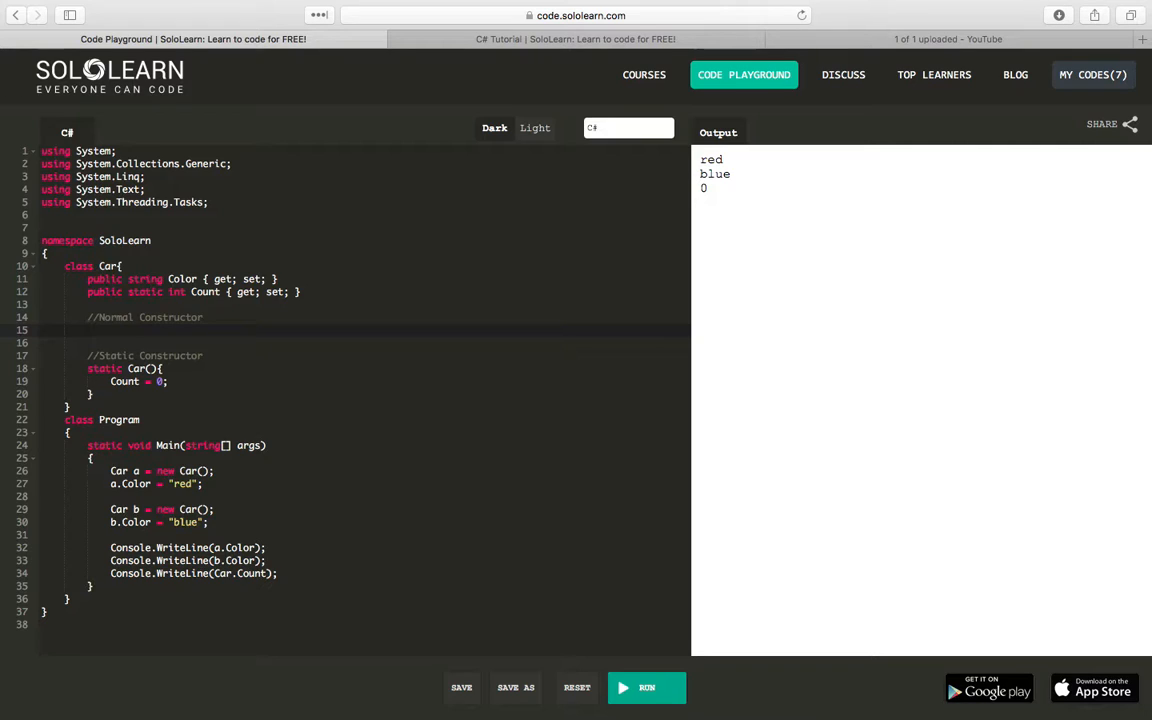
text(public)
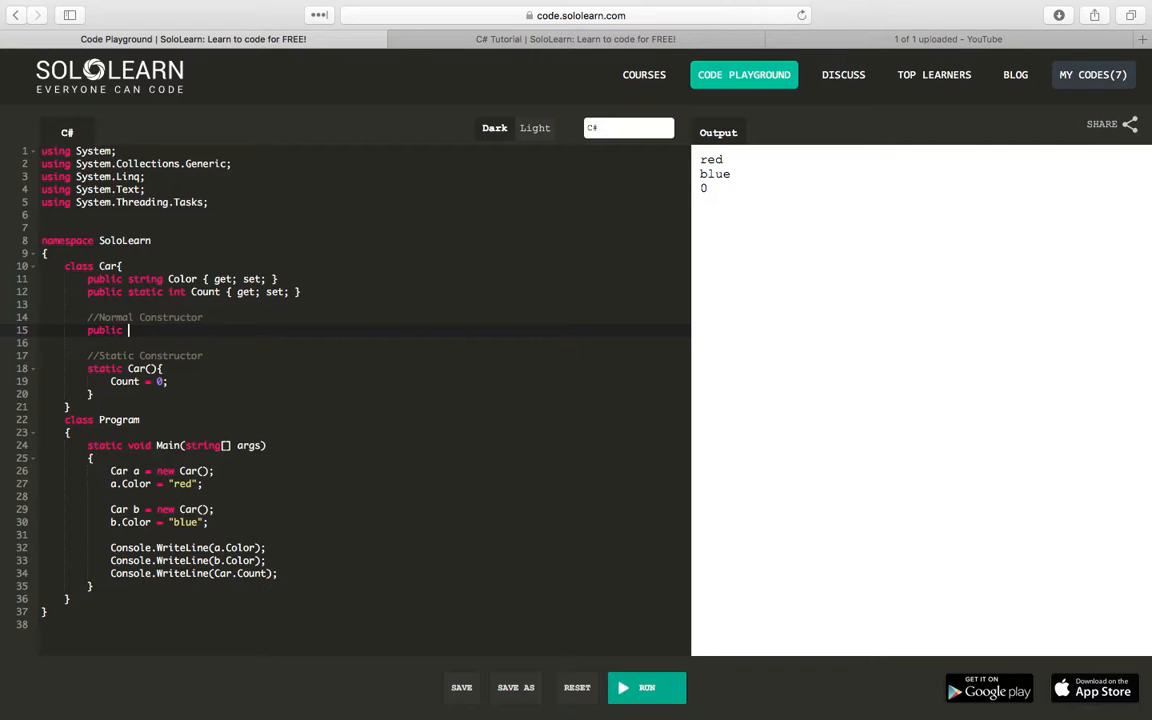
text(Car)
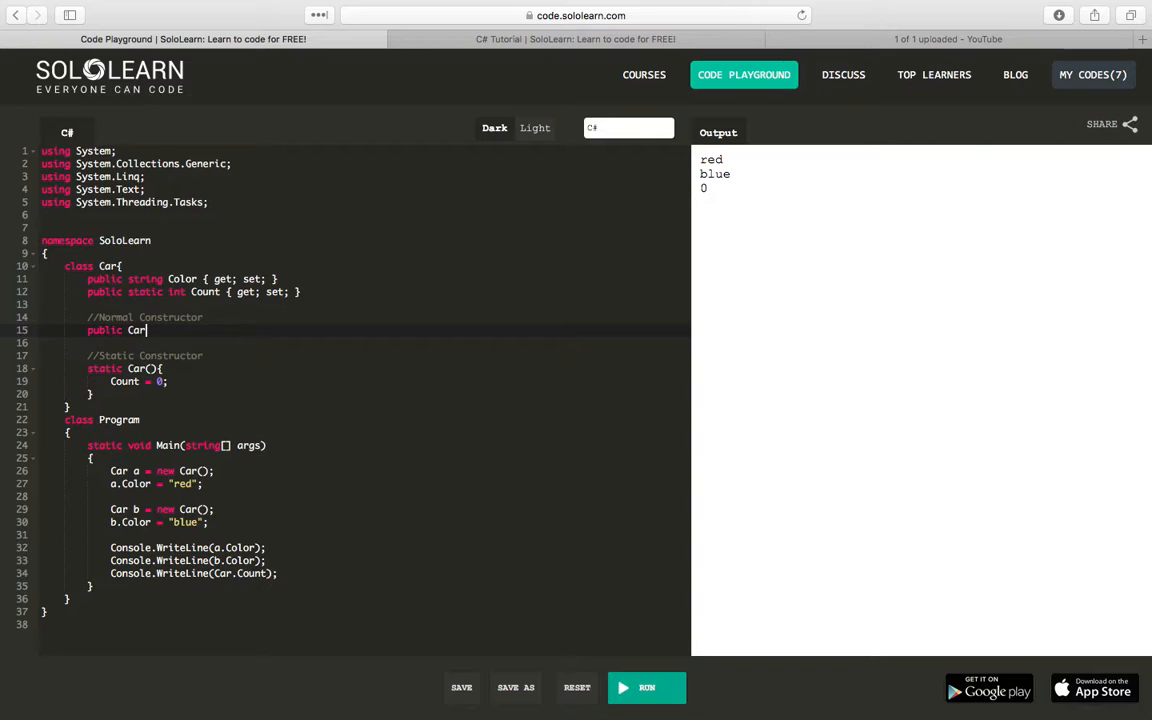
text((){)
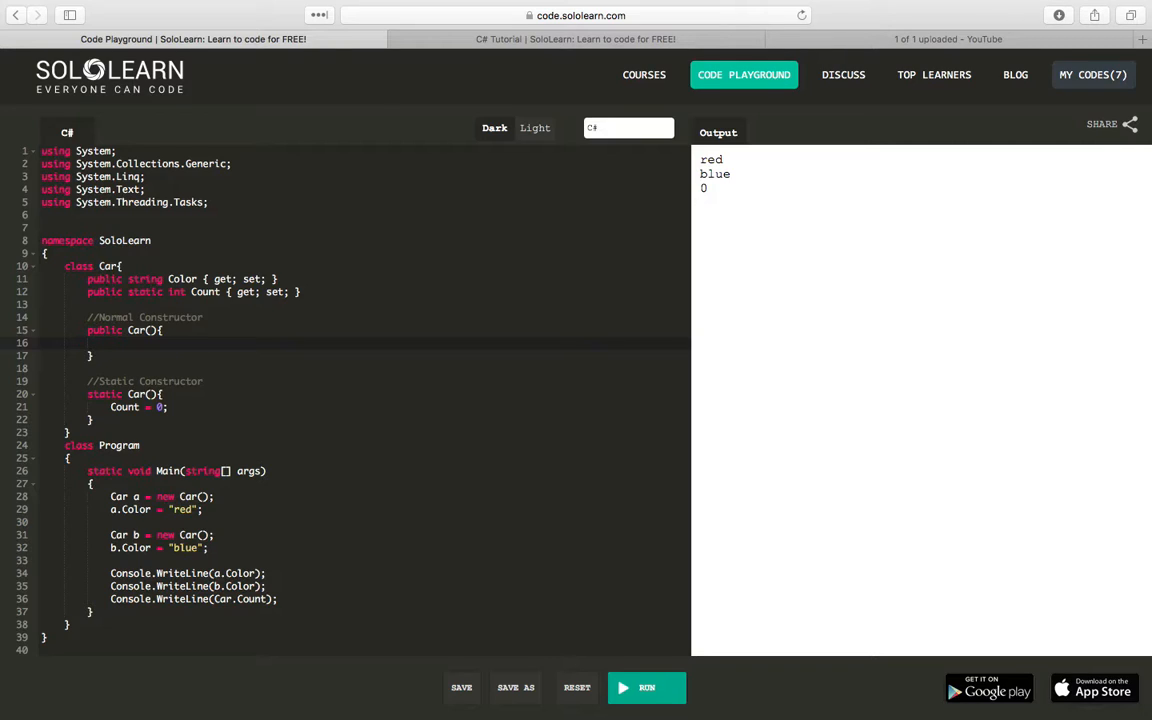
text(Count++;)
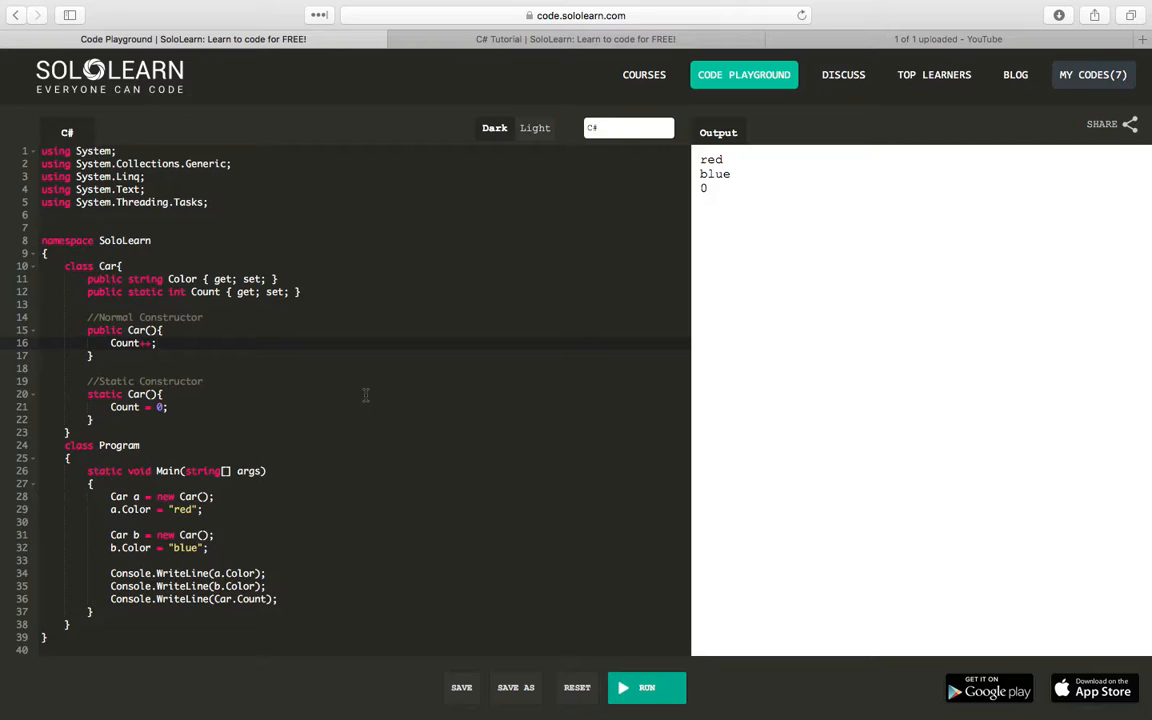
mouse_move(267, 563)
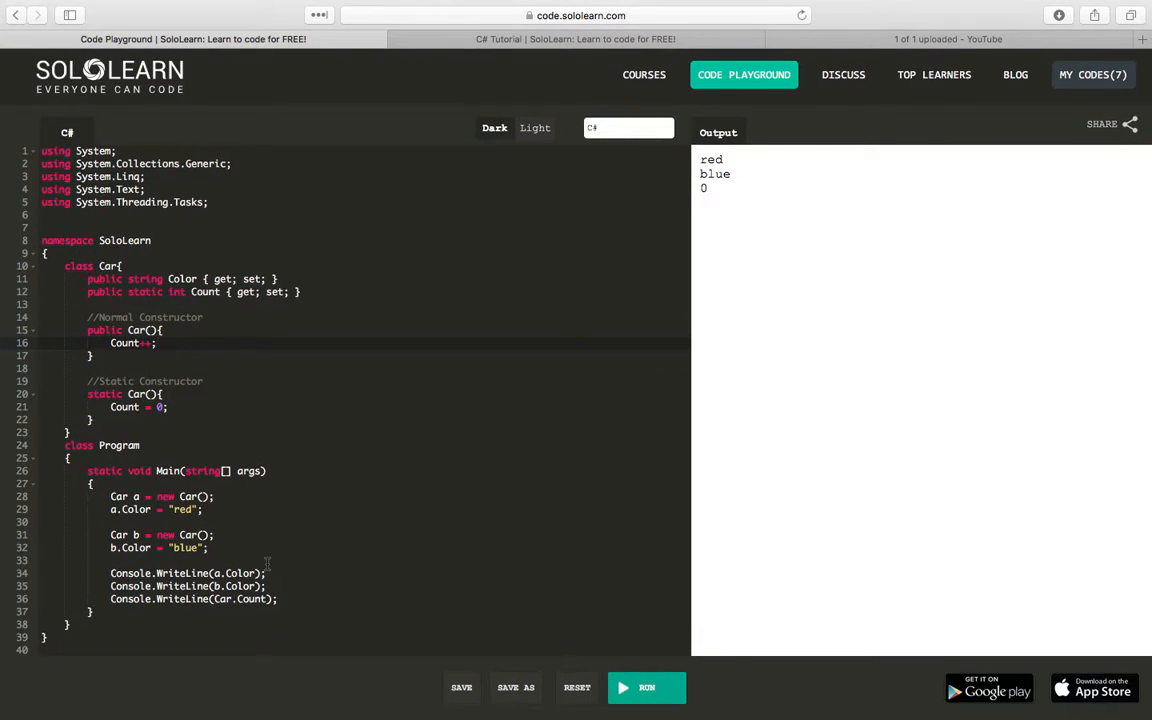
mouse_move(240, 547)
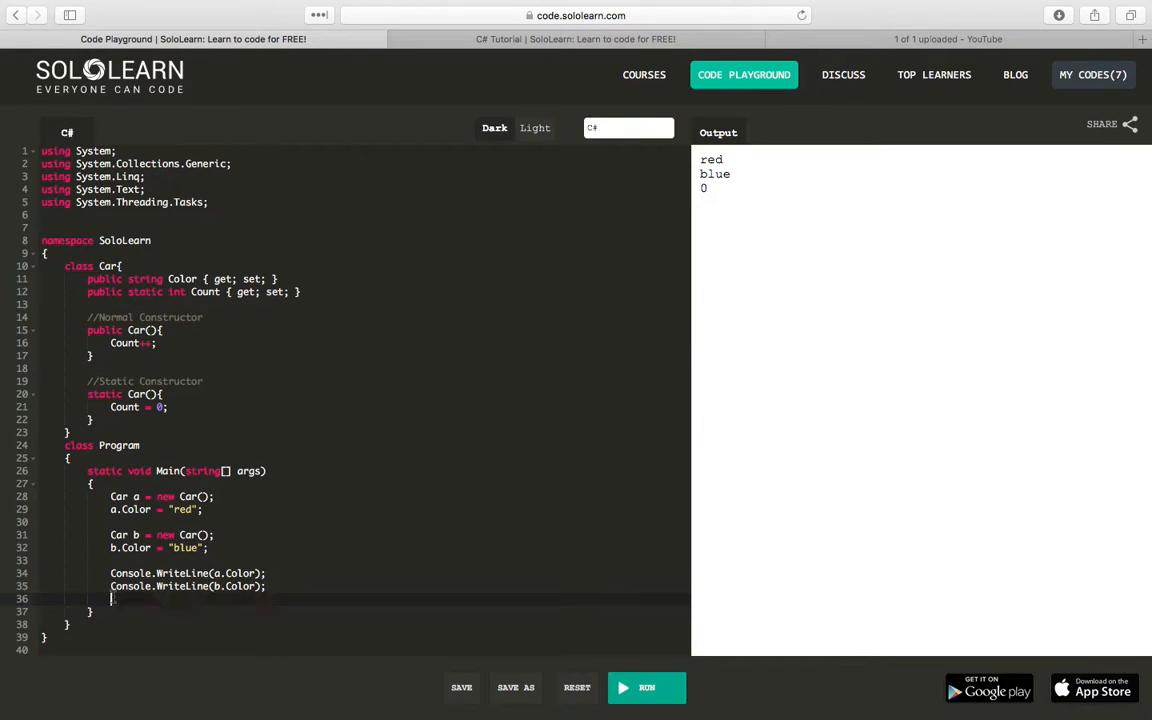
Step: Print Car.Count first and after each car, announcing "Creating Car One" and "Creating Car Two"
text(Console.WriteLine(Car.Count);)
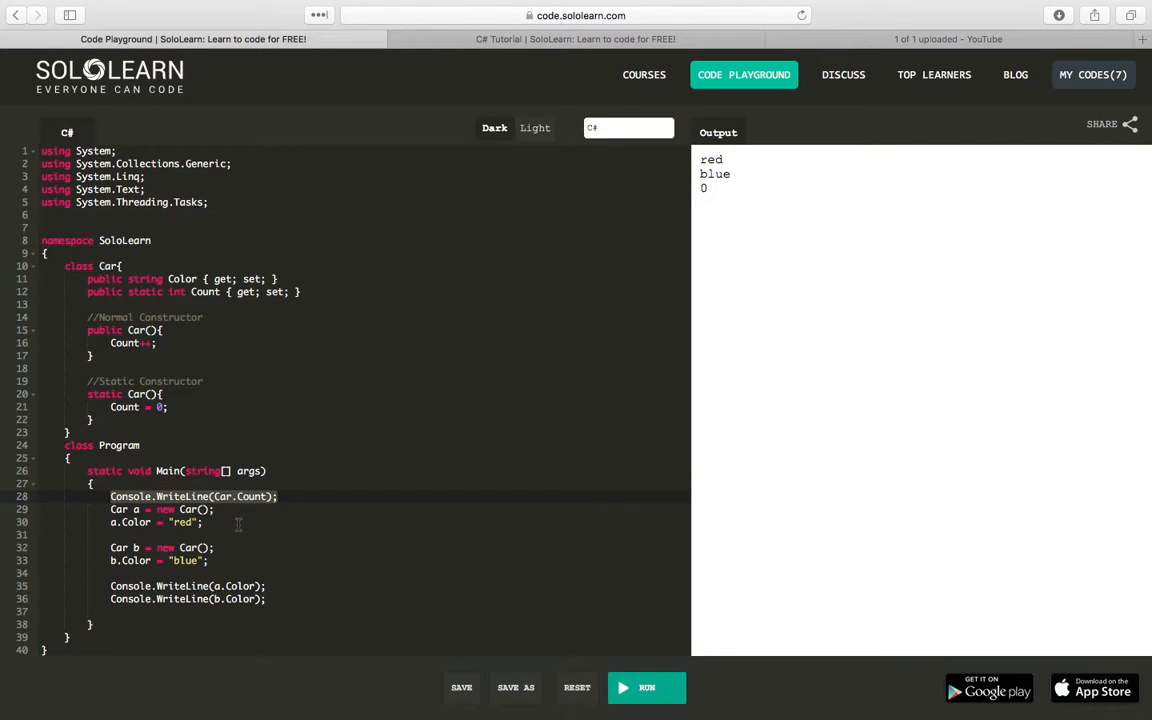
text(Console.WriteLine(Car.Count);)
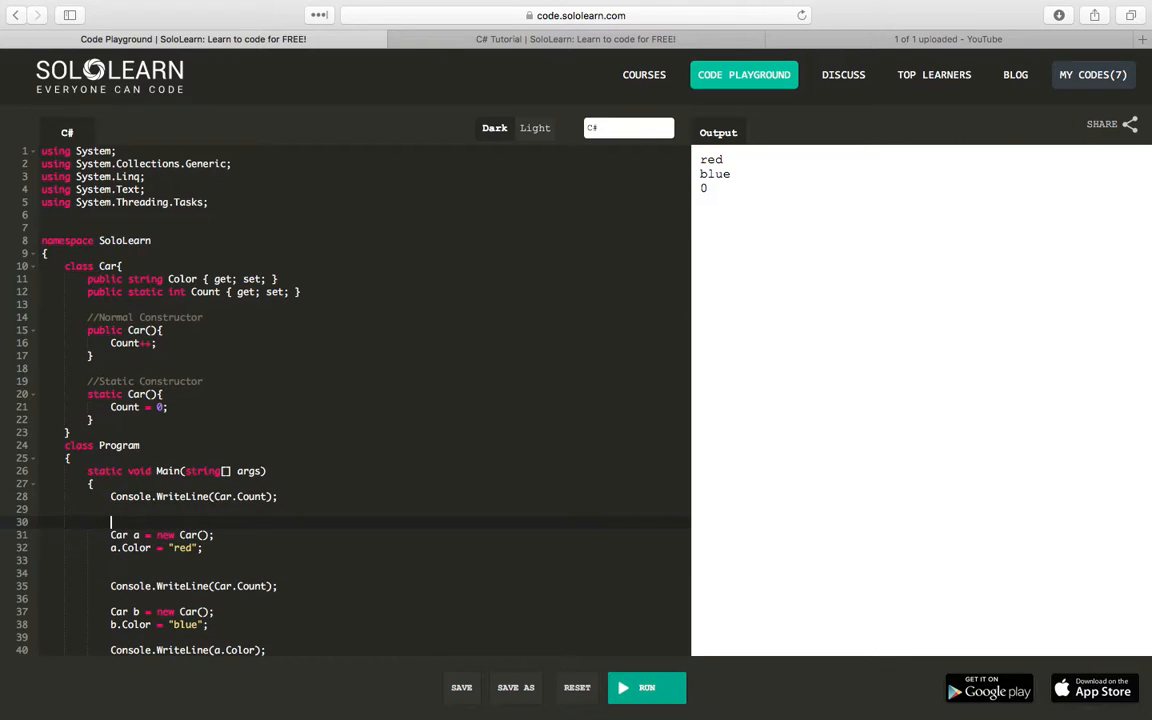
text(Console.WriteLine(")
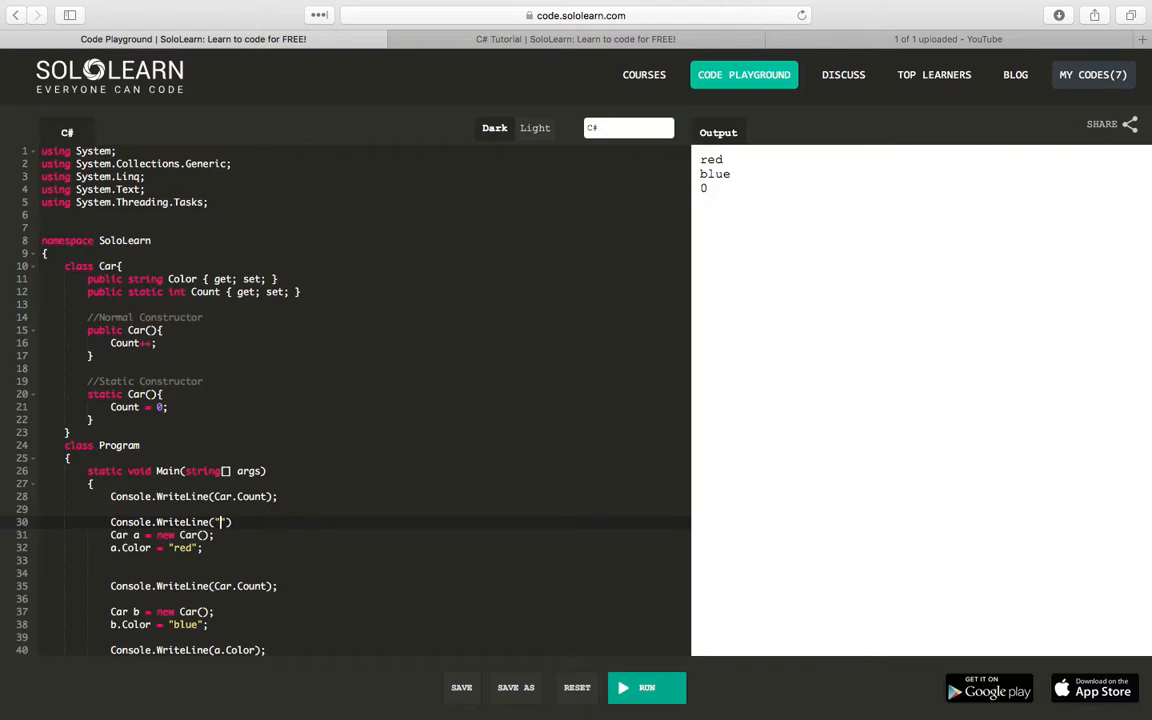
text(Creating Car)
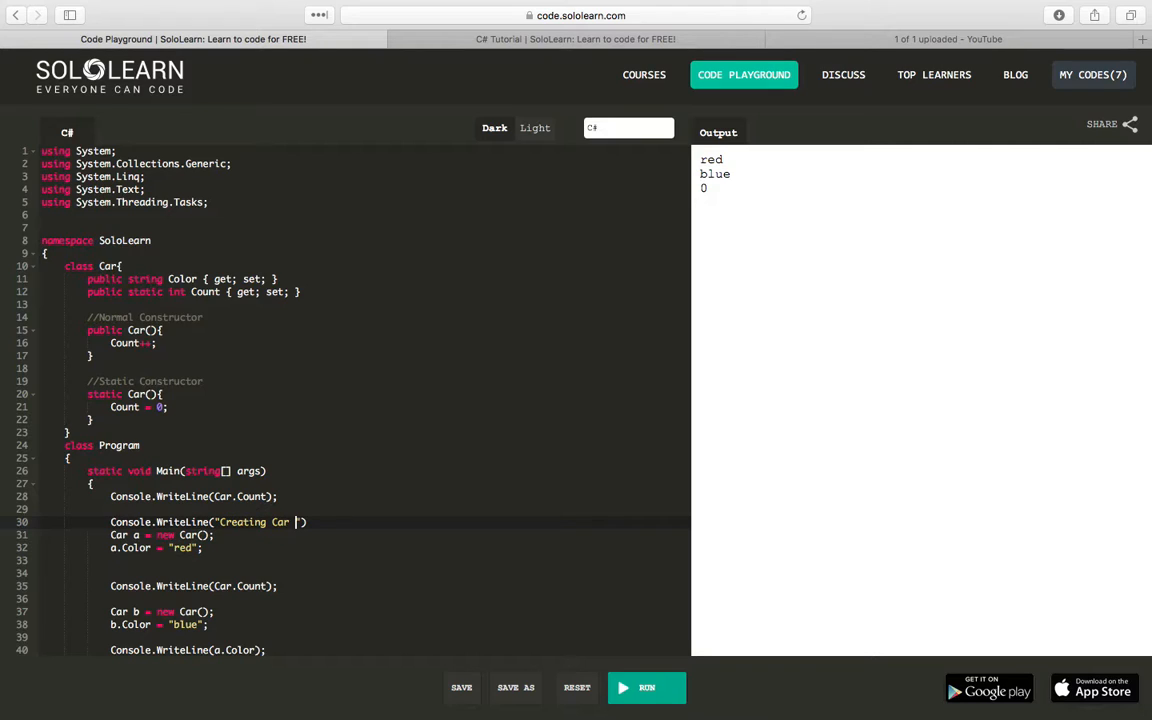
text(One)
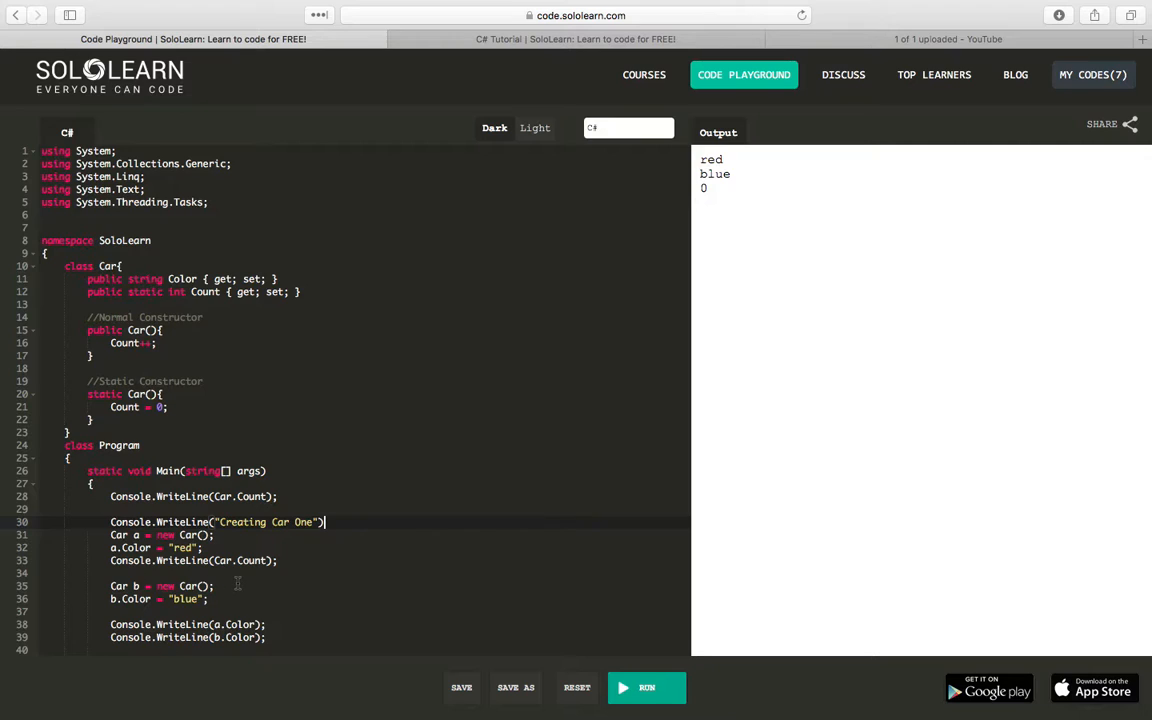
scroll(down, 3)
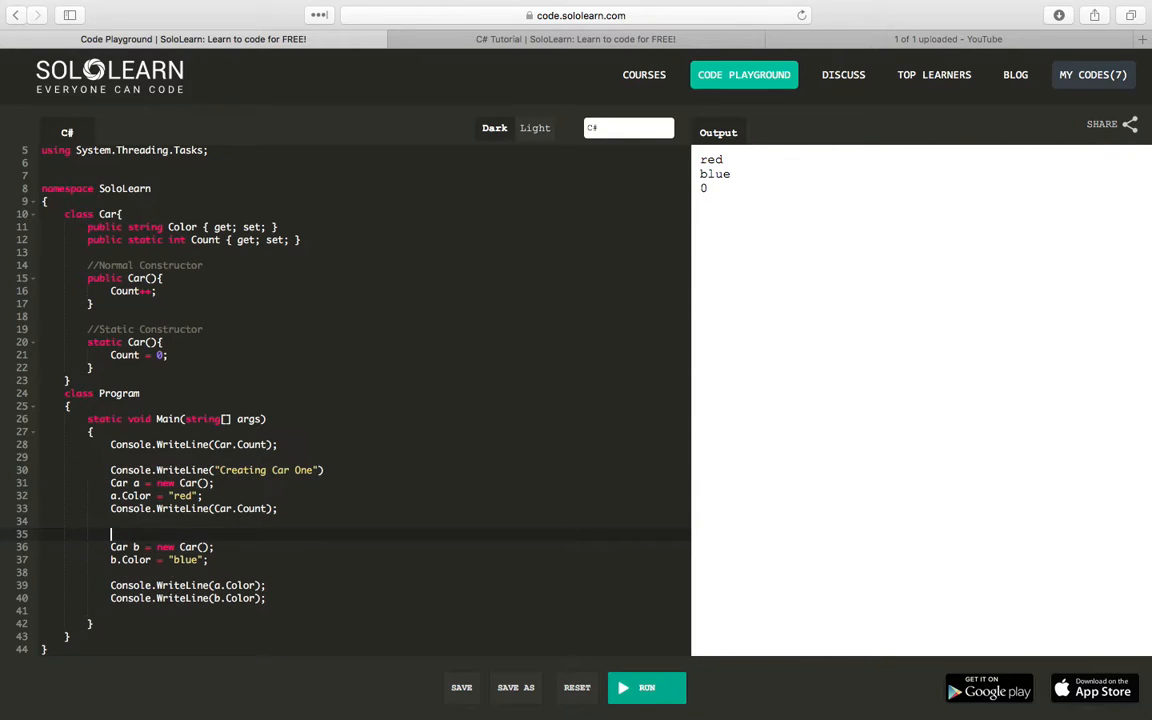
text(Console.WriteLine("Creating Car One"))
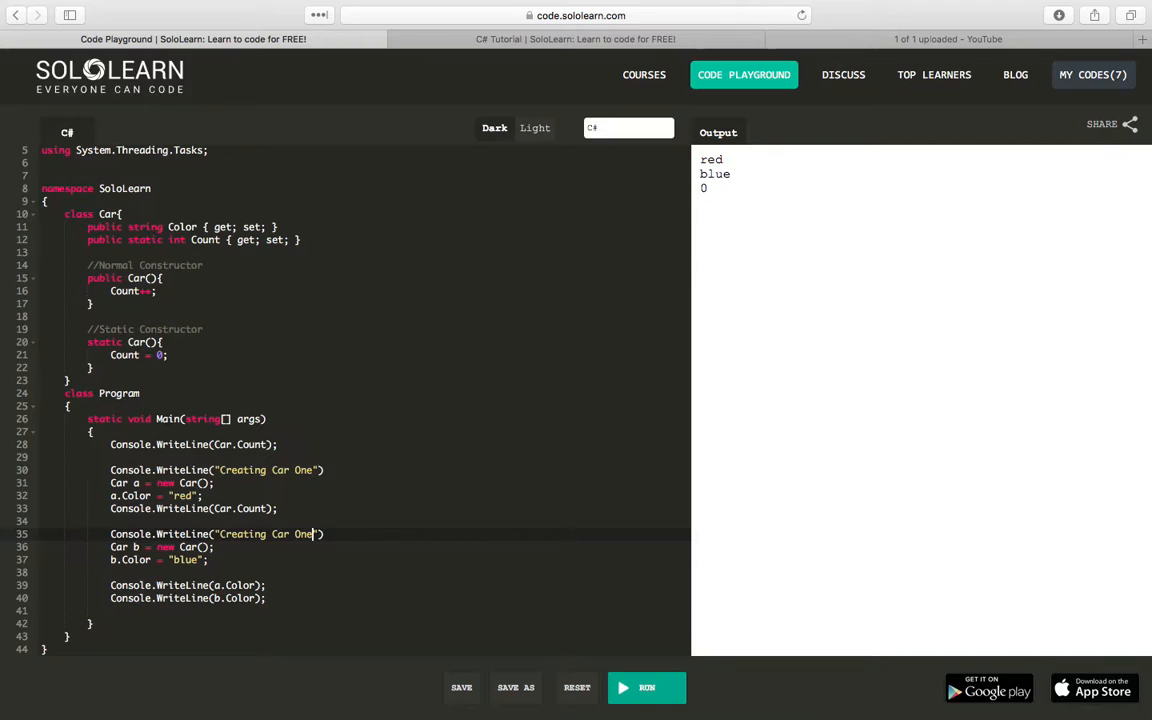
text(Two)
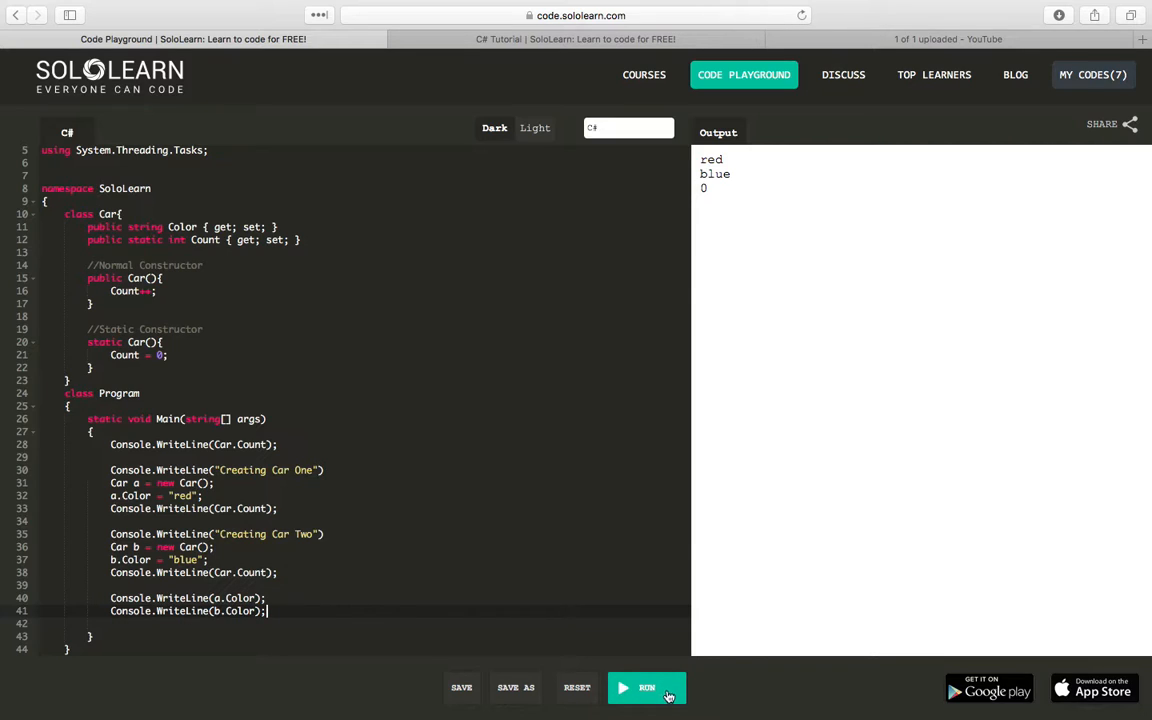
Step: Add semicolons to lines 30 and 35, then rerun to print 0, 1, 2, red, blue
click(646, 687)
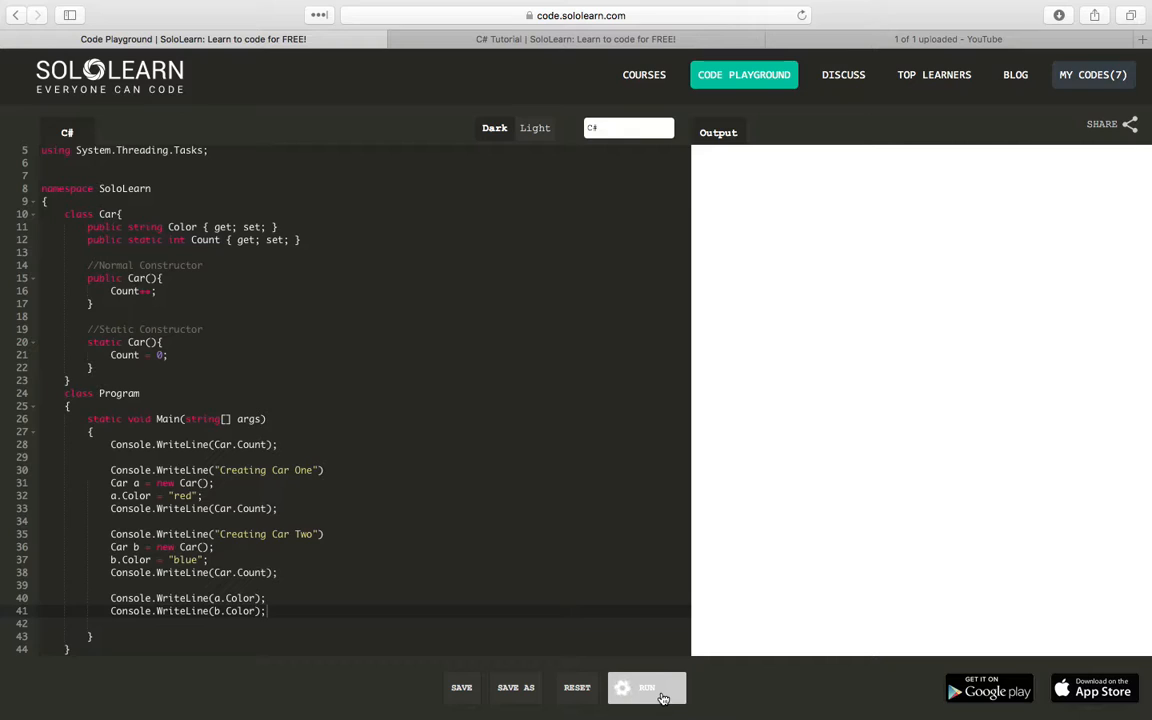
click(646, 687)
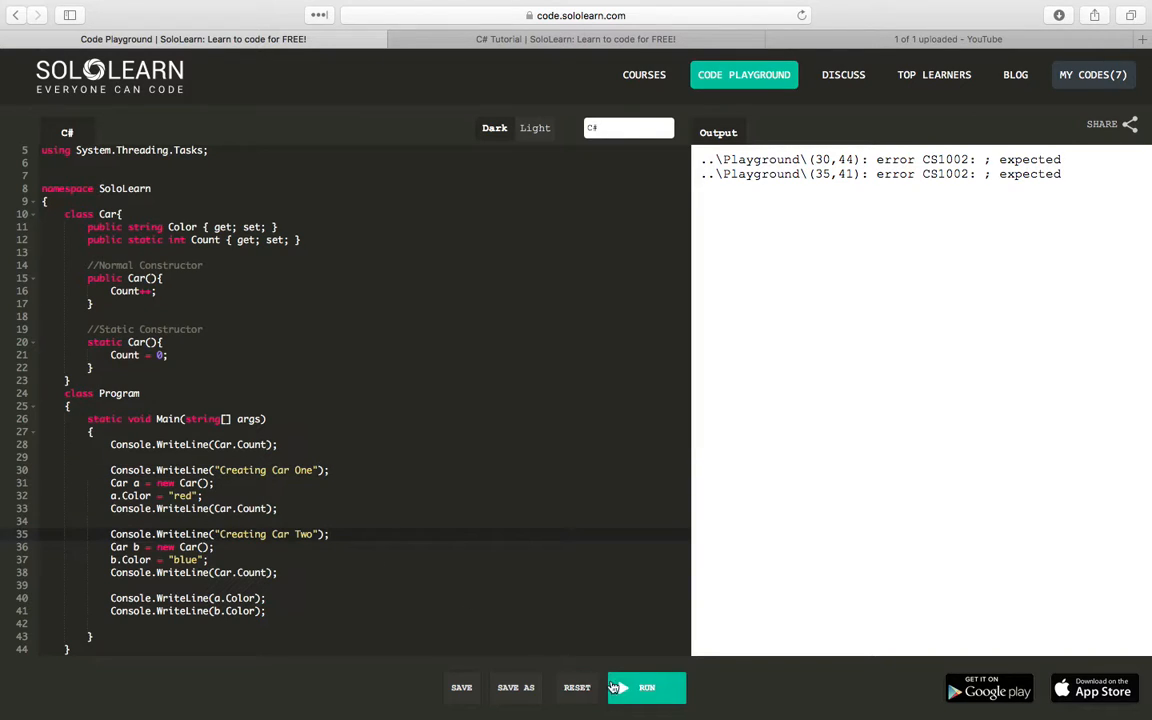
click(647, 687)
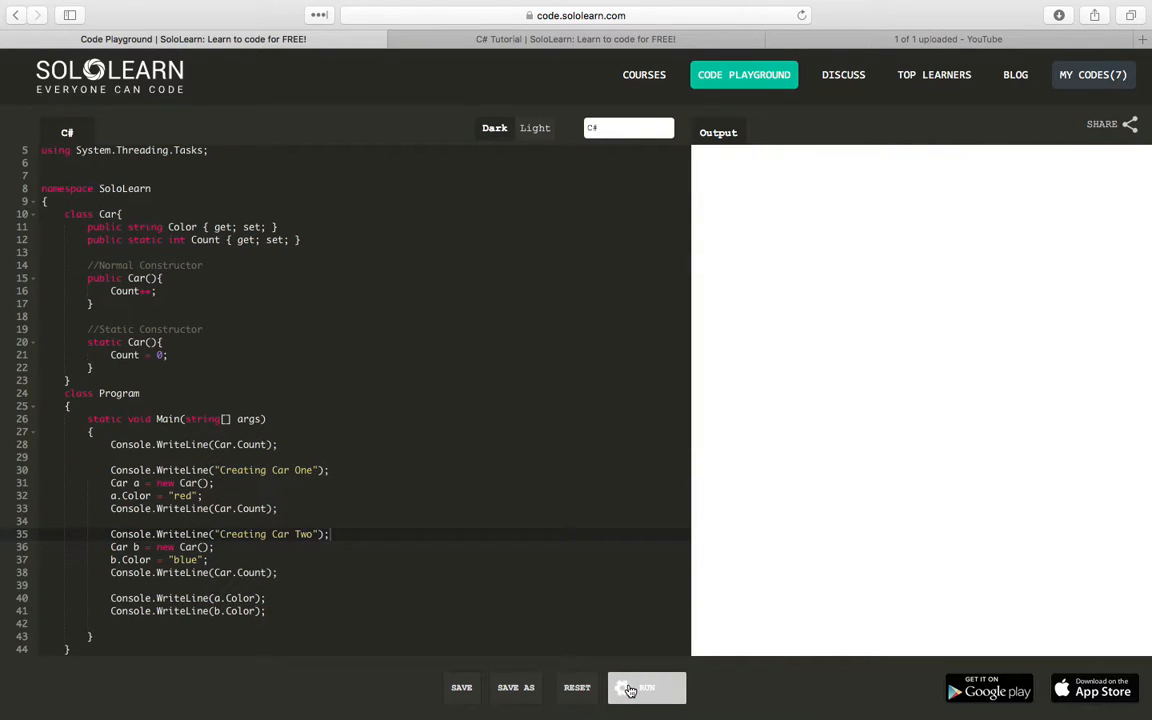
click(646, 687)
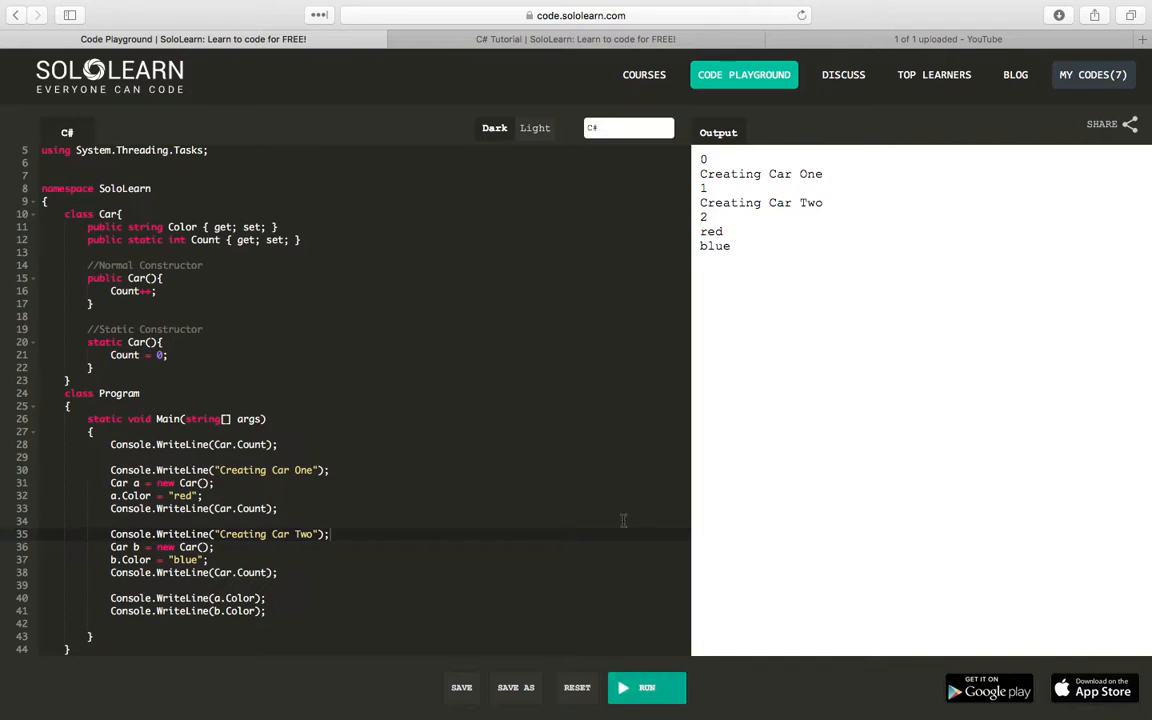